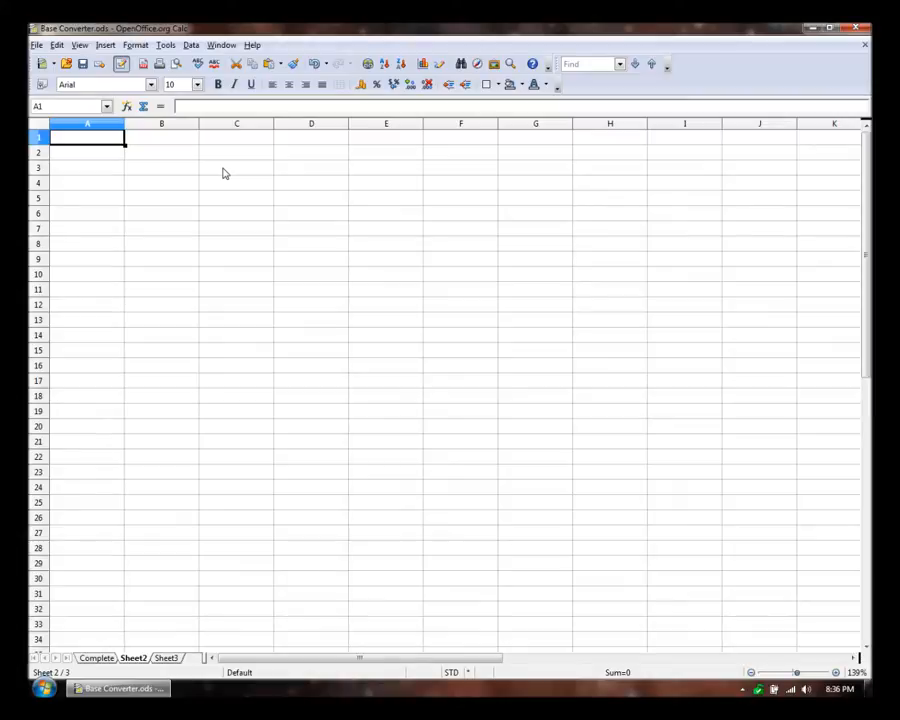
Enter the title 'Base Converter' in A1 and the binary-to-decimal subtitle in A2.
type("Base Converter")
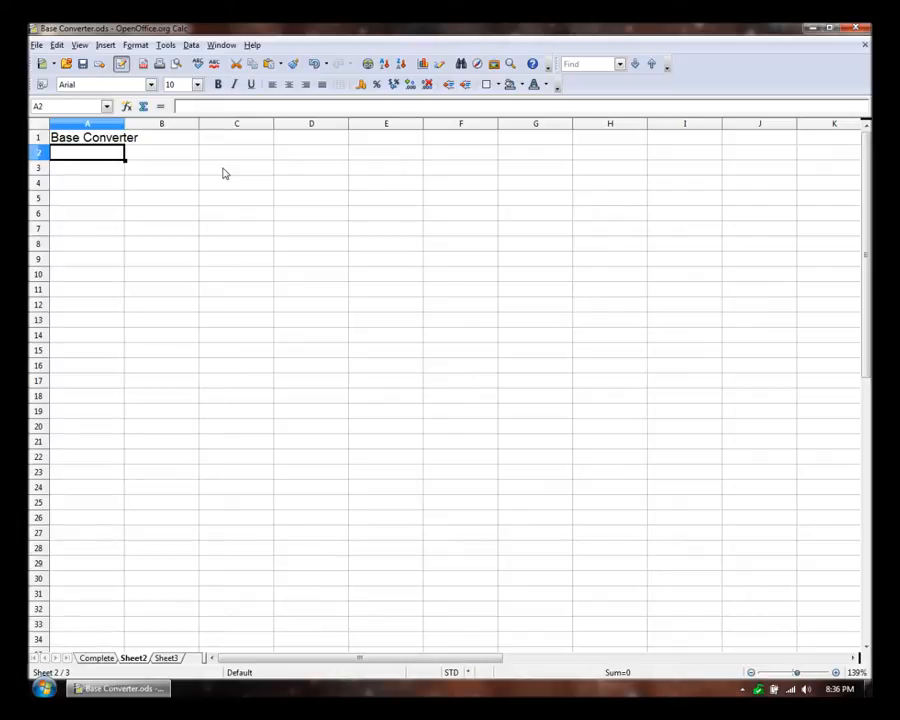
type("Converts f")
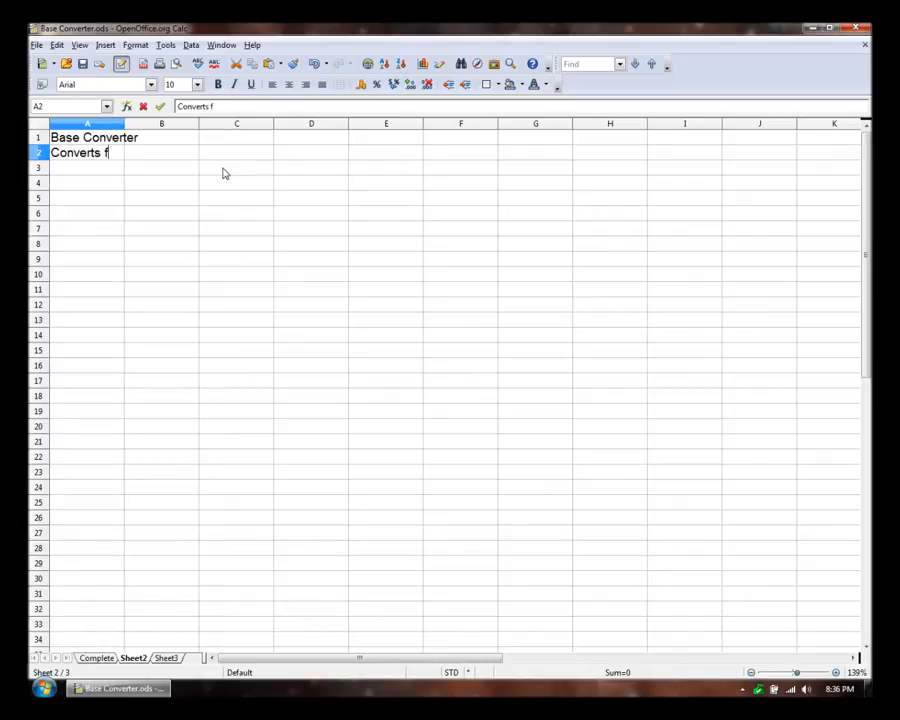
type("rom Binary to Decimal")
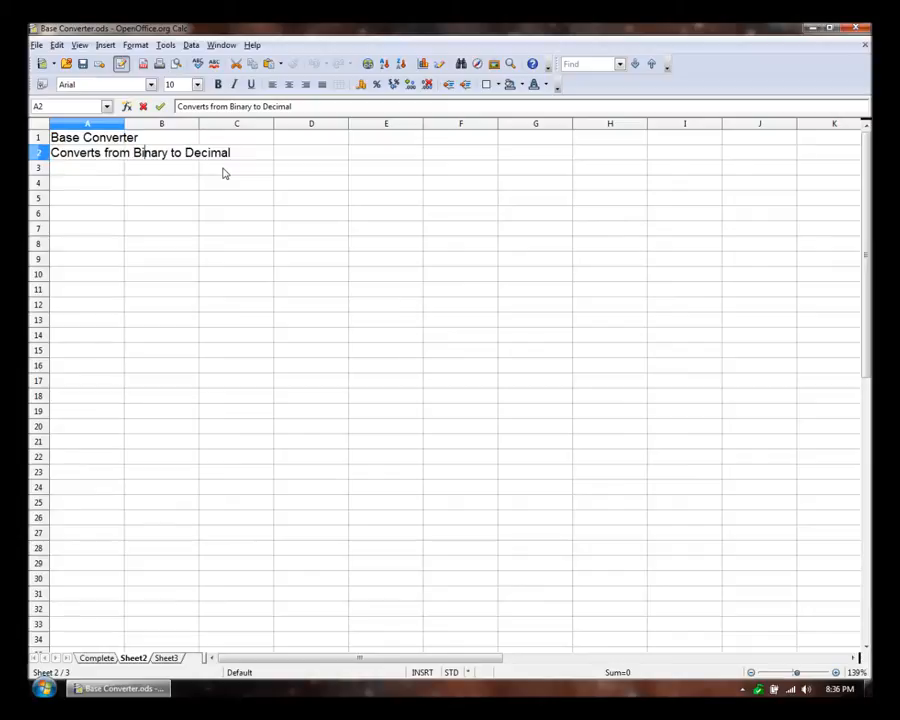
type("(")
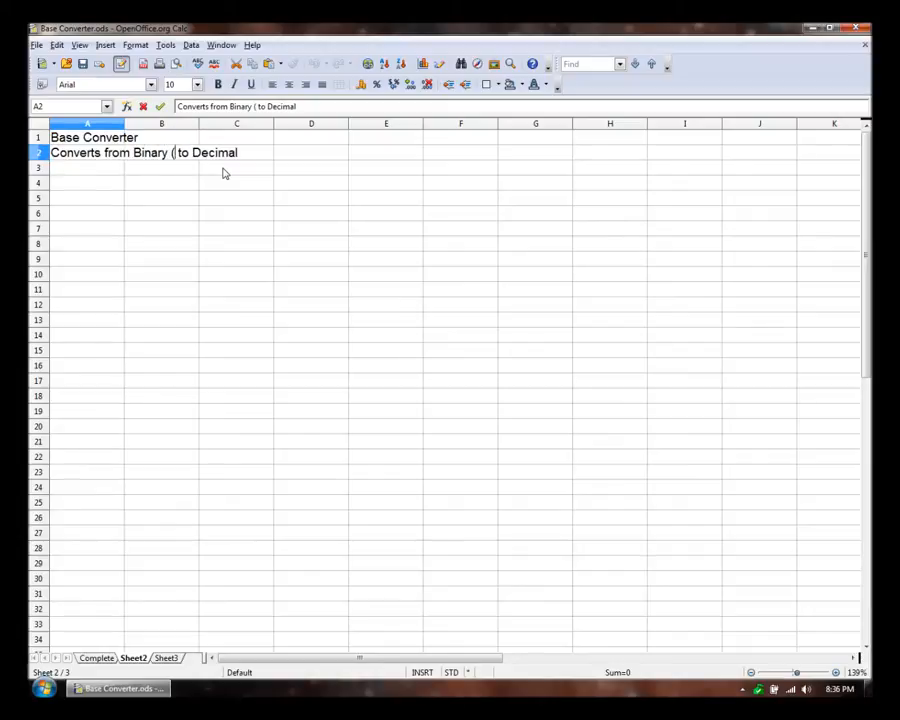
type("base2)")
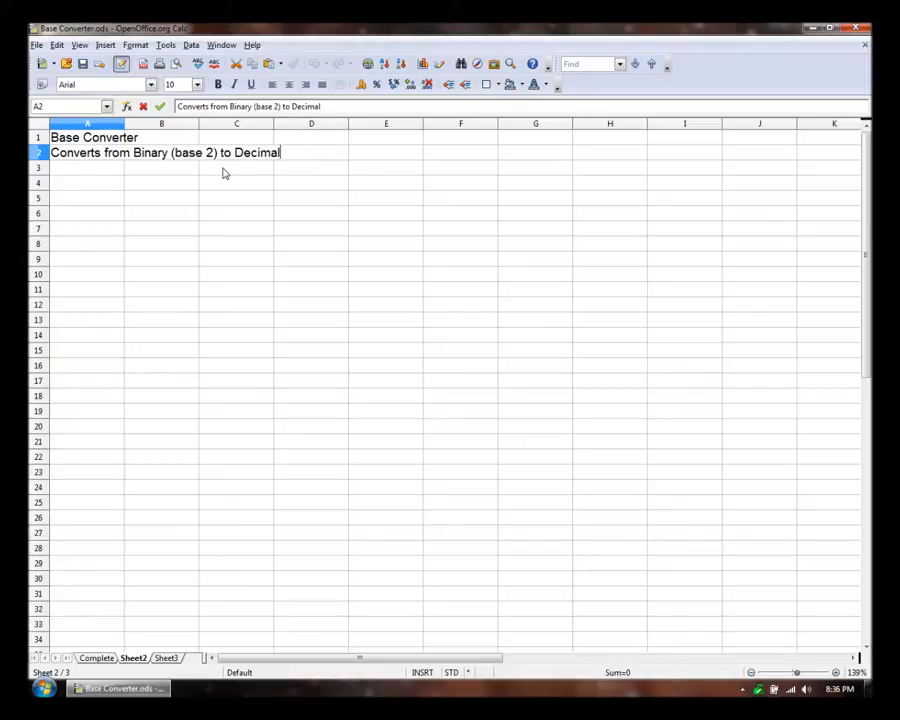
type("(base 10)")
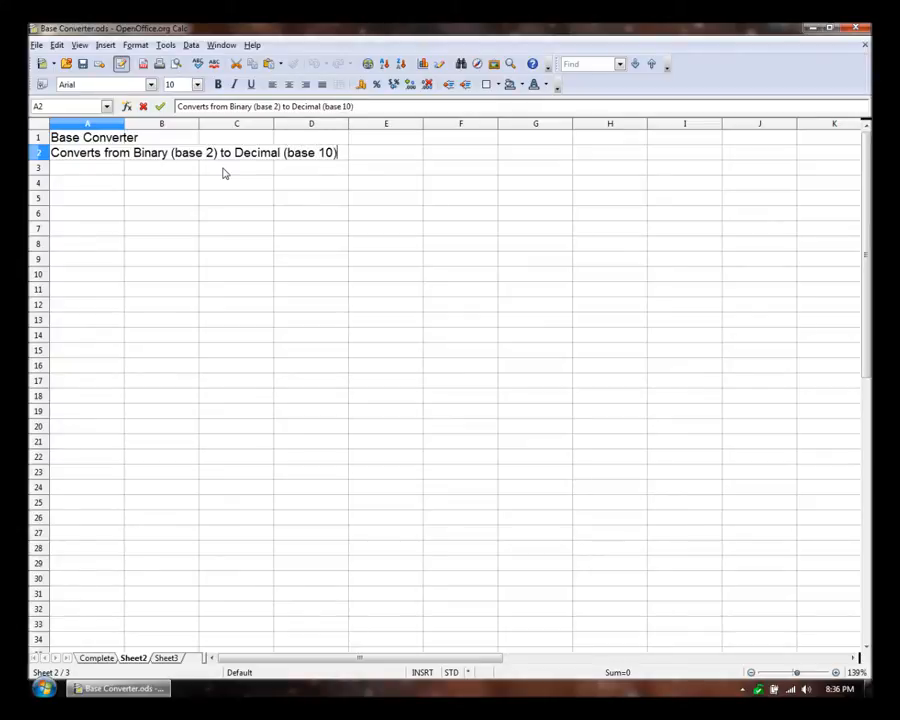
key("Enter")
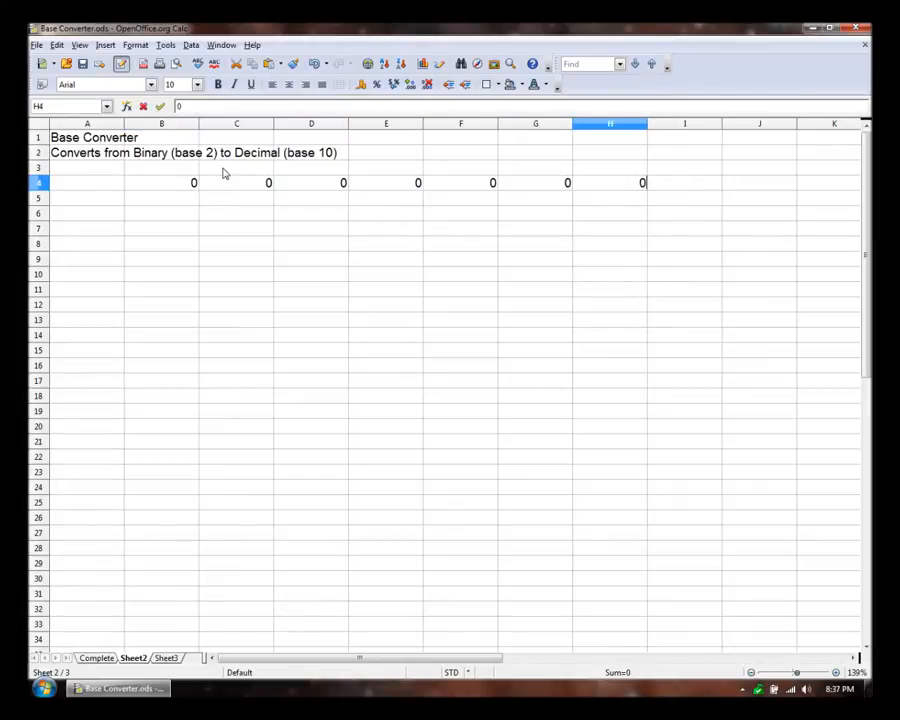
Label the number row by entering 'Number' in A4.
left_click(684, 182)
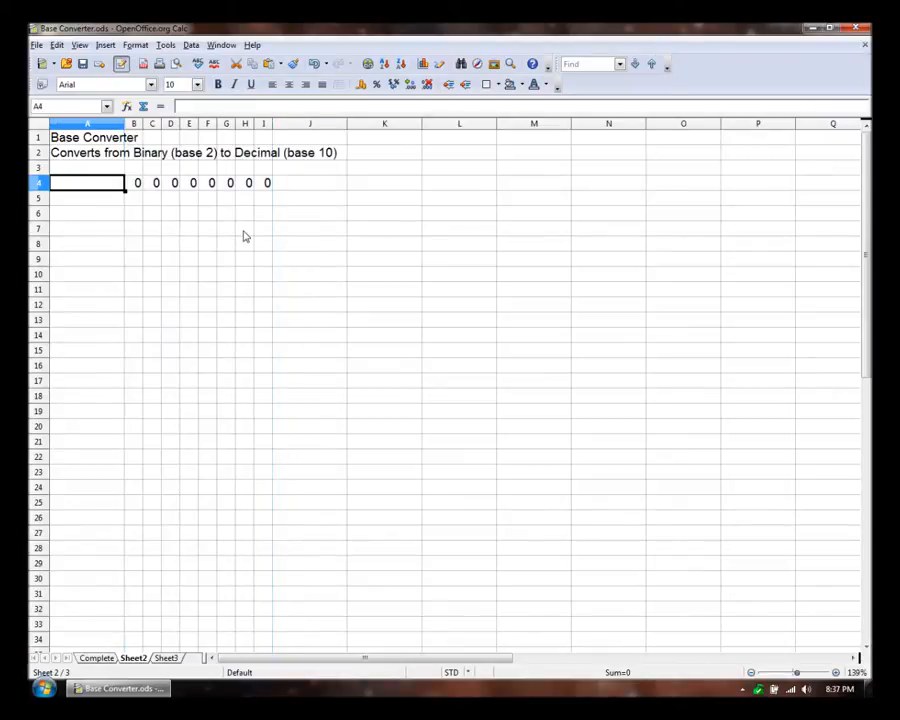
type("Number")
left_click(310, 182)
type("2")
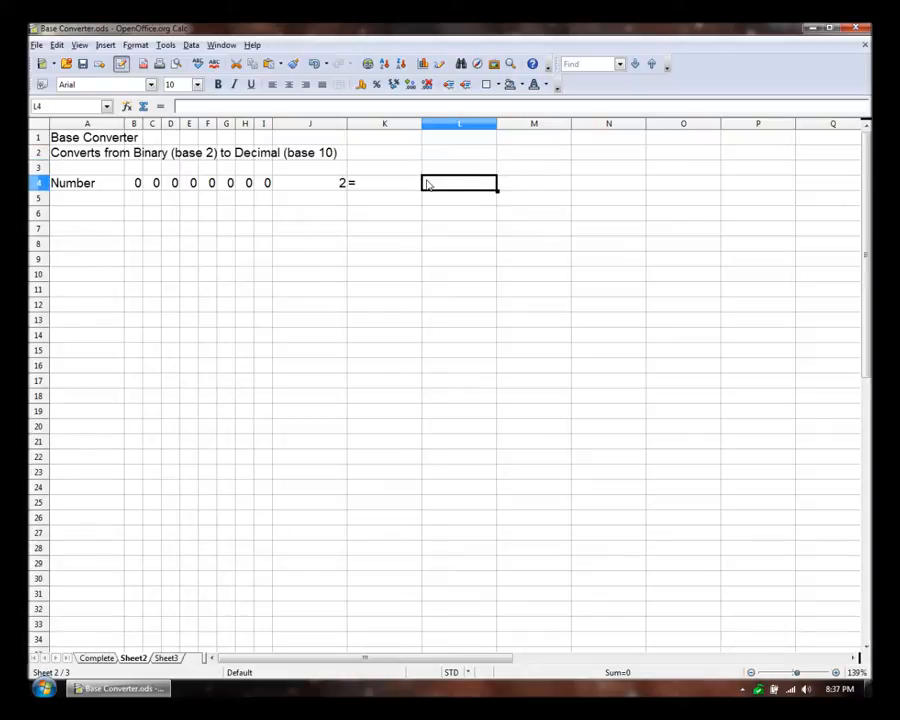
Narrow columns B through M and enter 10 after the equals sign in row 4.
left_click(532, 182)
type("10")
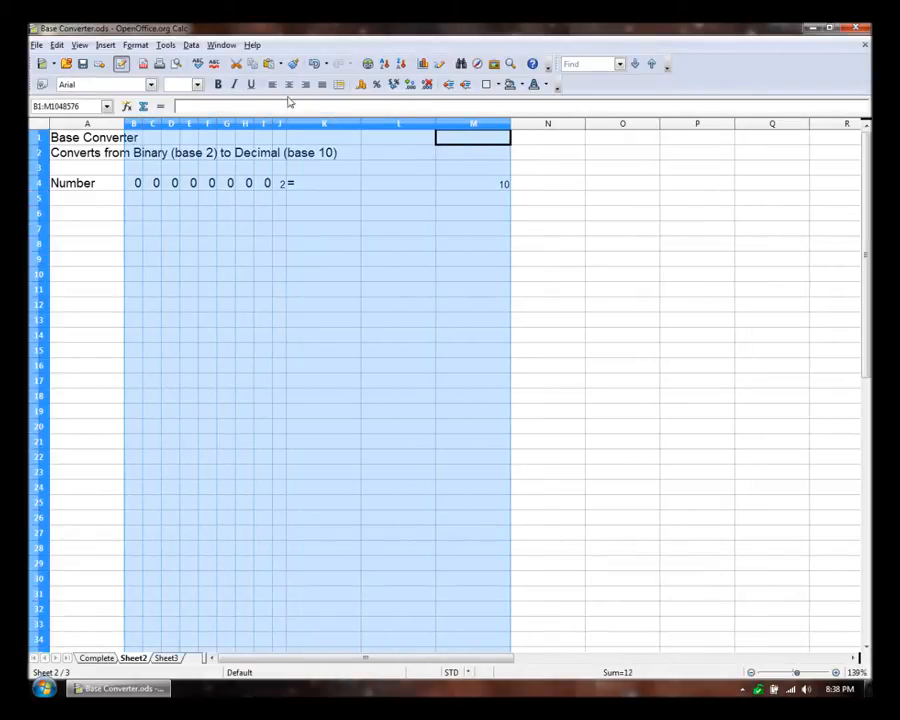
left_click(398, 244)
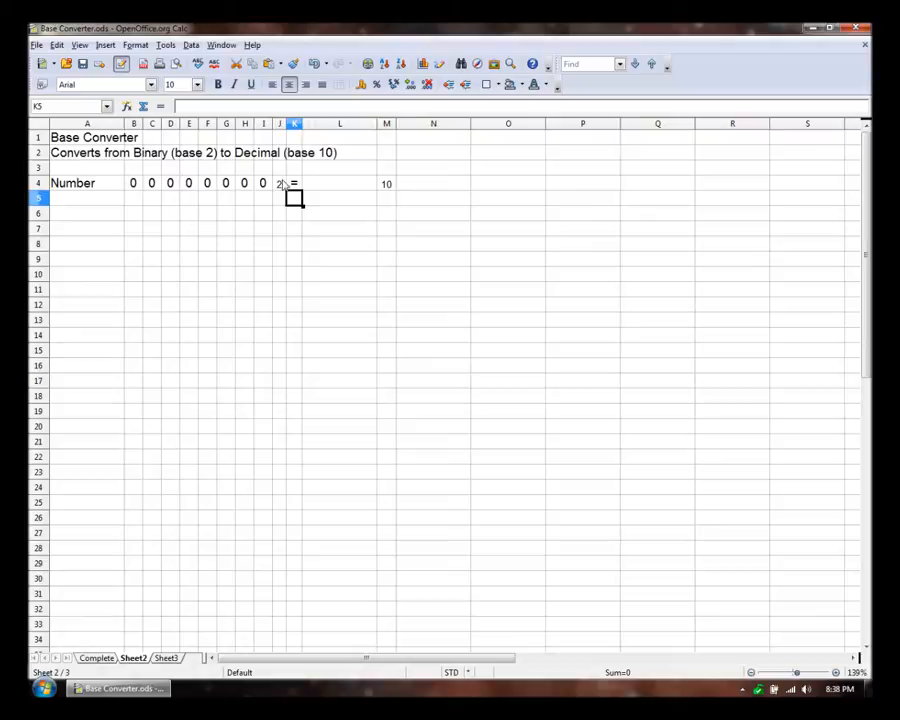
left_click(280, 182)
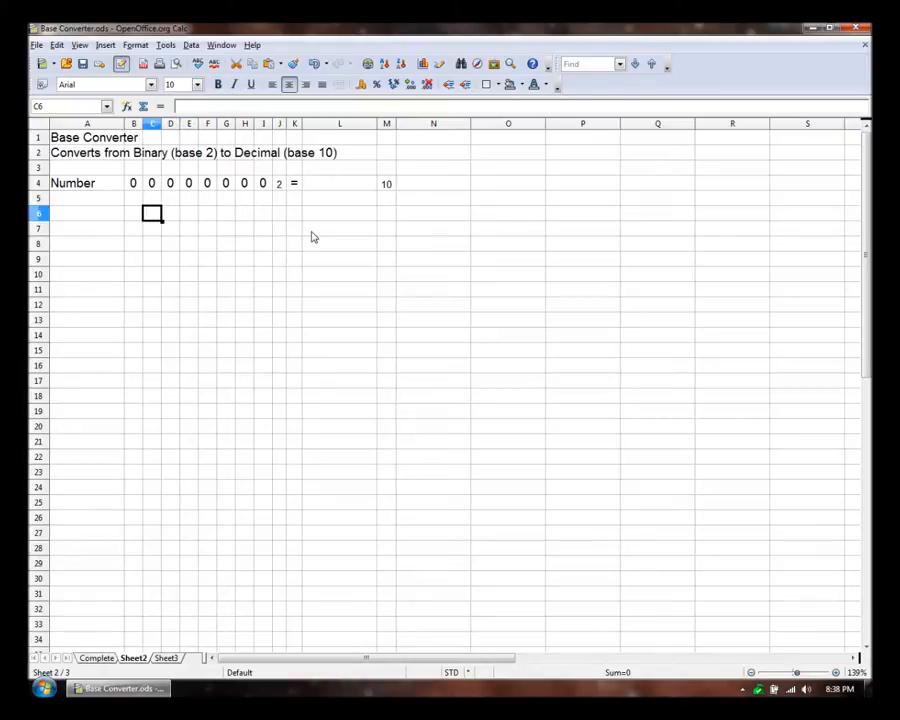
Enter the place values 128, 64, 32, 16, 8, 4, 2, 1 into B6:I6 under the digits.
left_click(132, 214)
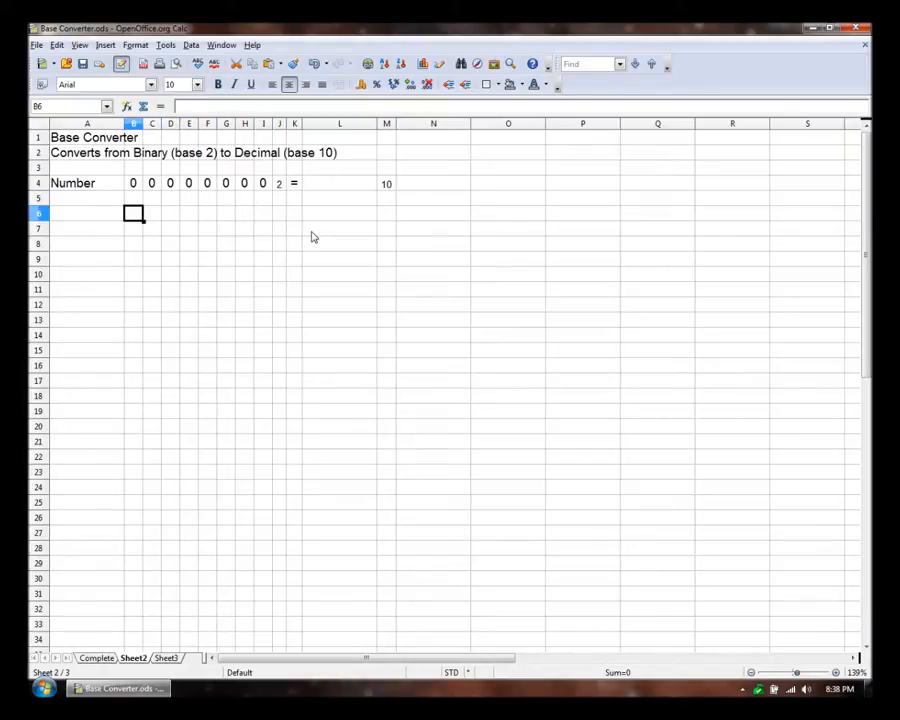
left_click(264, 212)
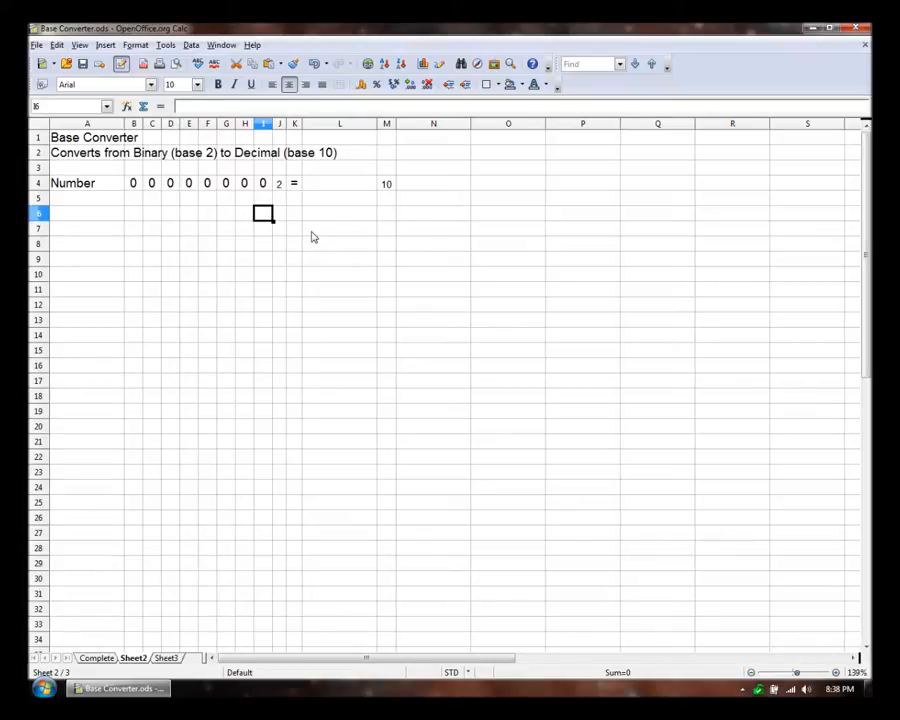
type("1")
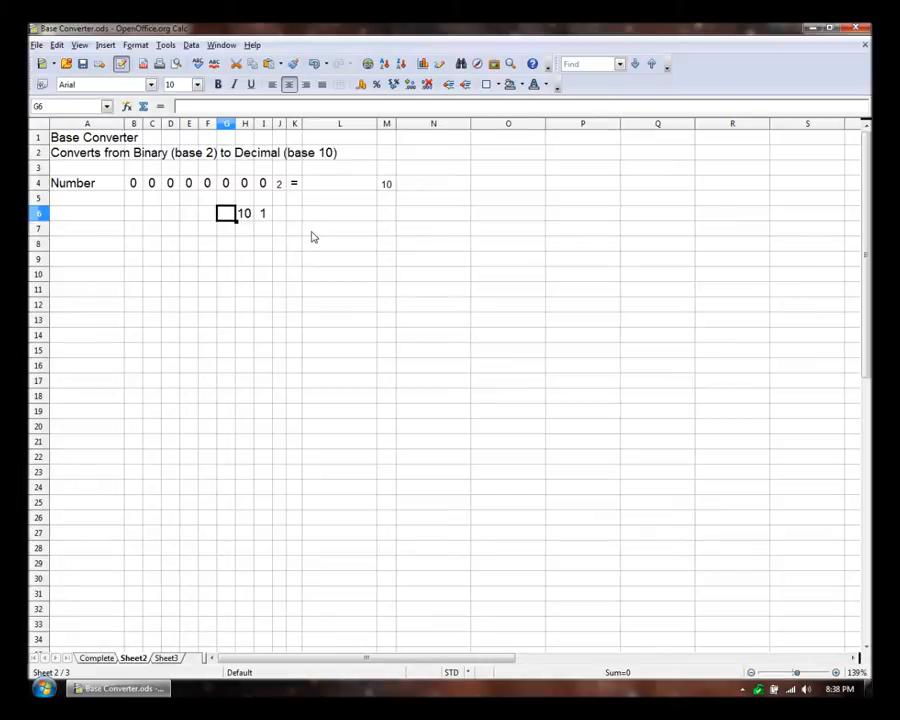
type("100")
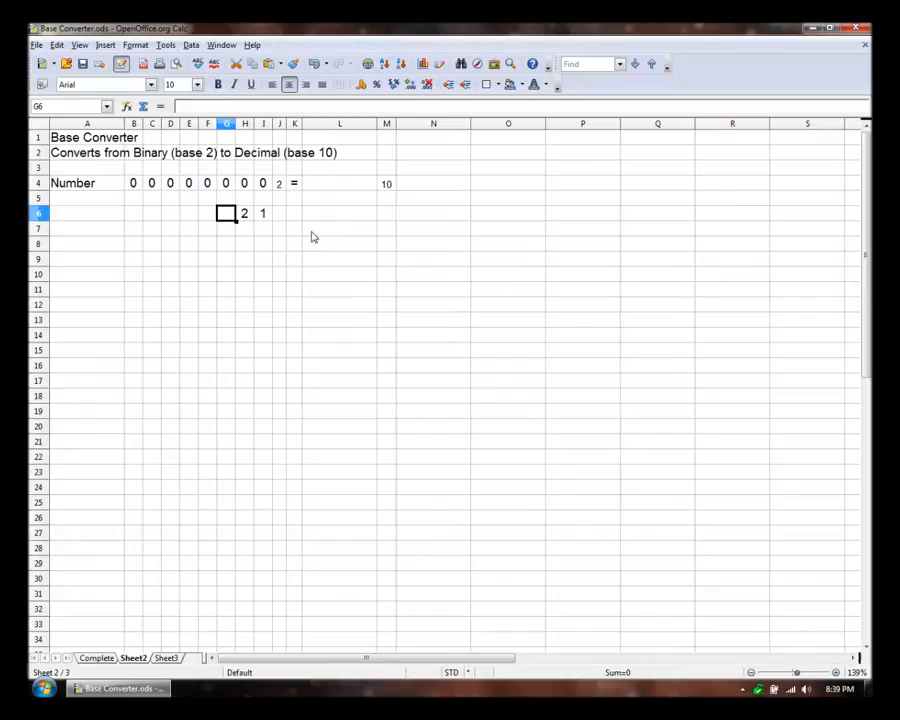
left_click(206, 212)
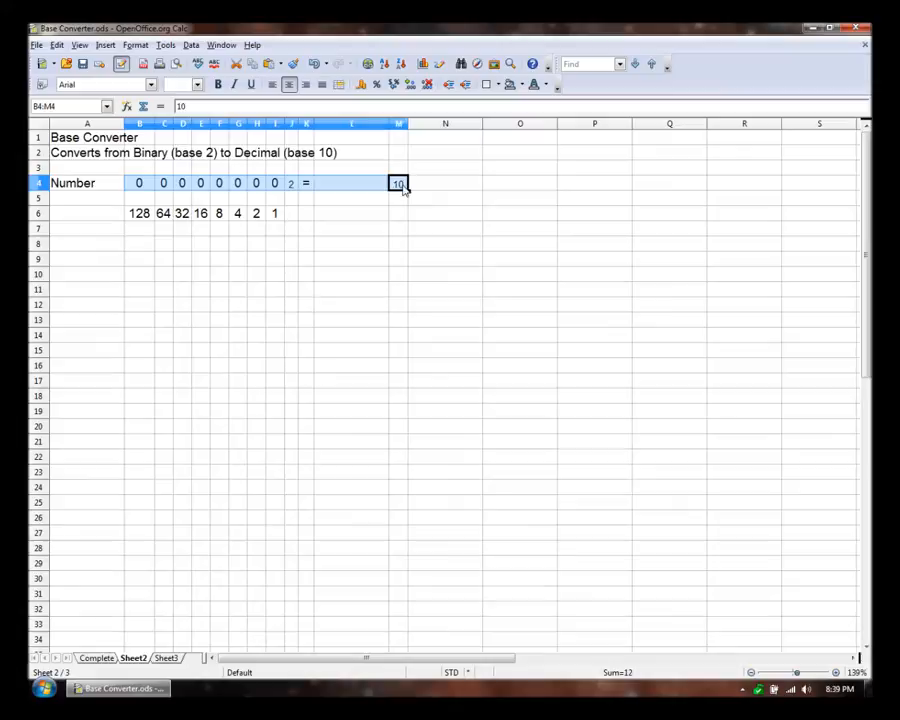
Fill the number row B4:M4 with yellow and label A6 'Place Values'.
left_click(516, 84)
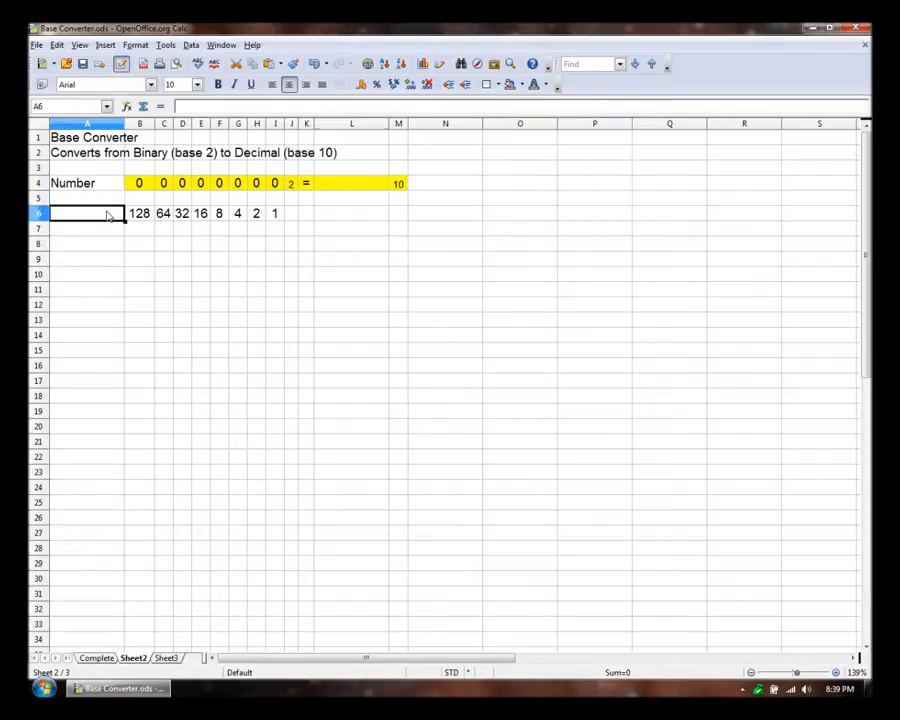
type("Values")
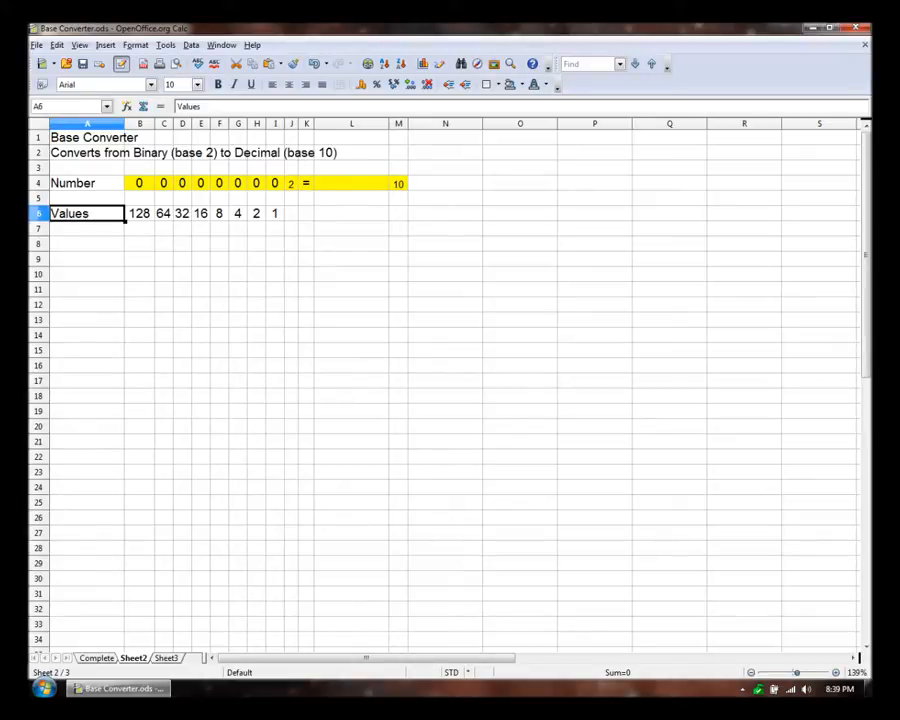
type("Place Values")
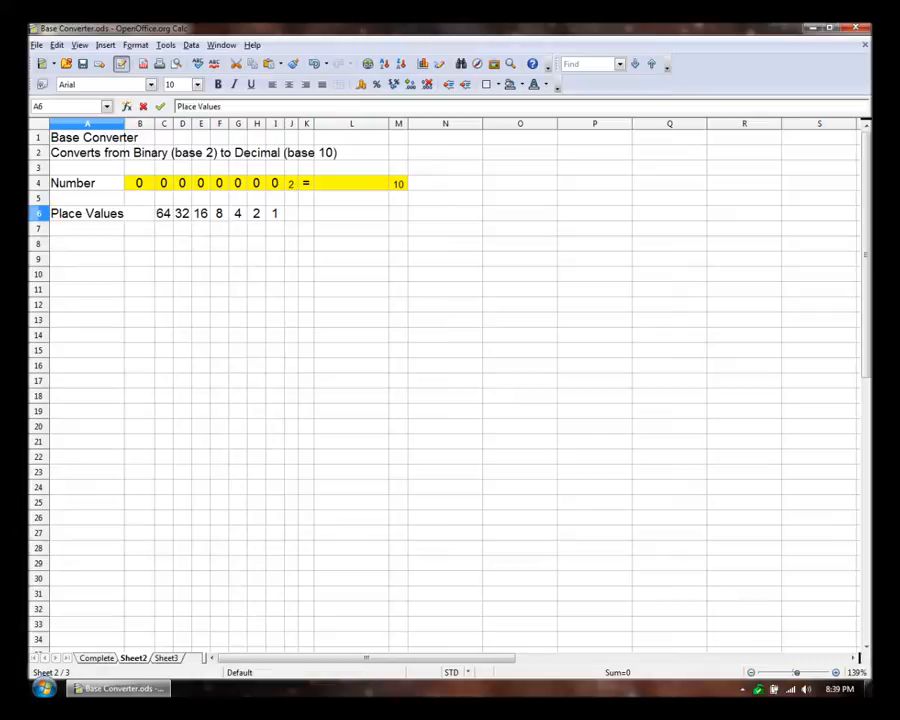
type("128")
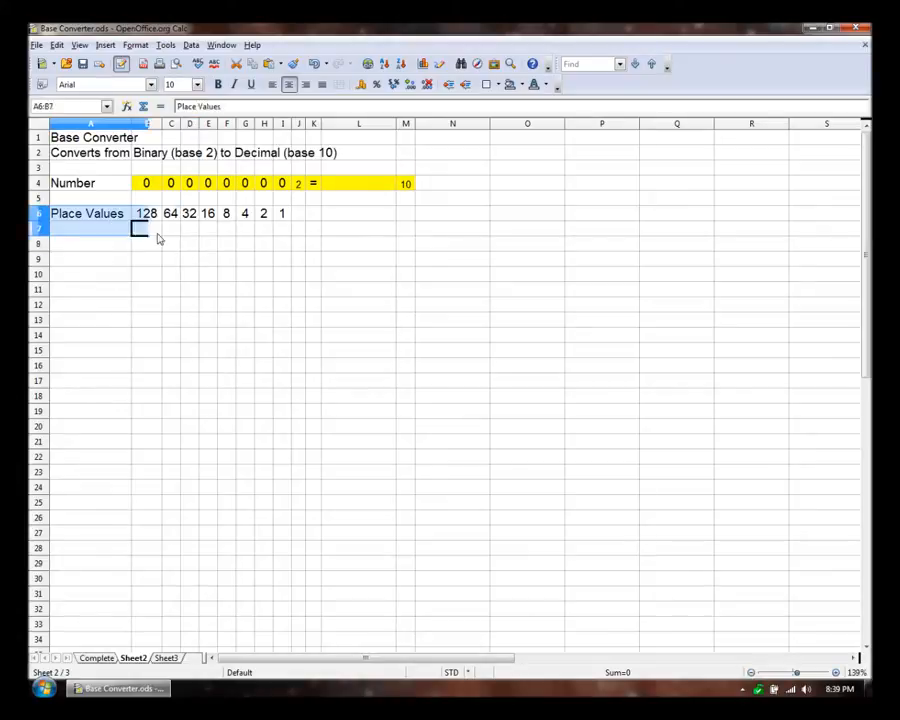
Enter the positions 7 down to 0 across row 7 and set the last digit to 1.
left_click_drag(140, 228, 404, 260)
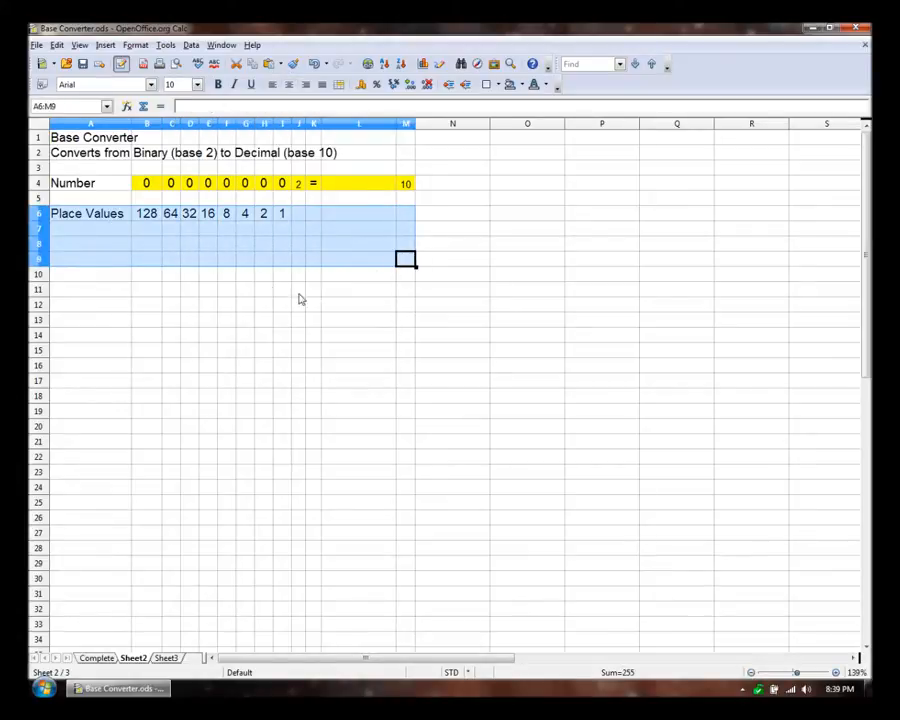
left_click(146, 228)
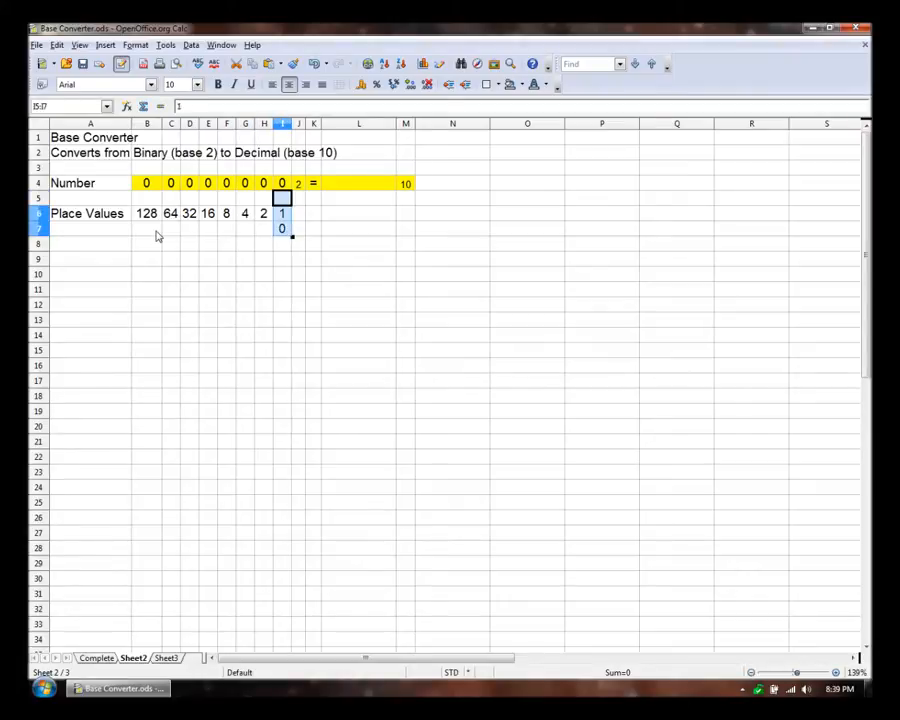
left_click(282, 184)
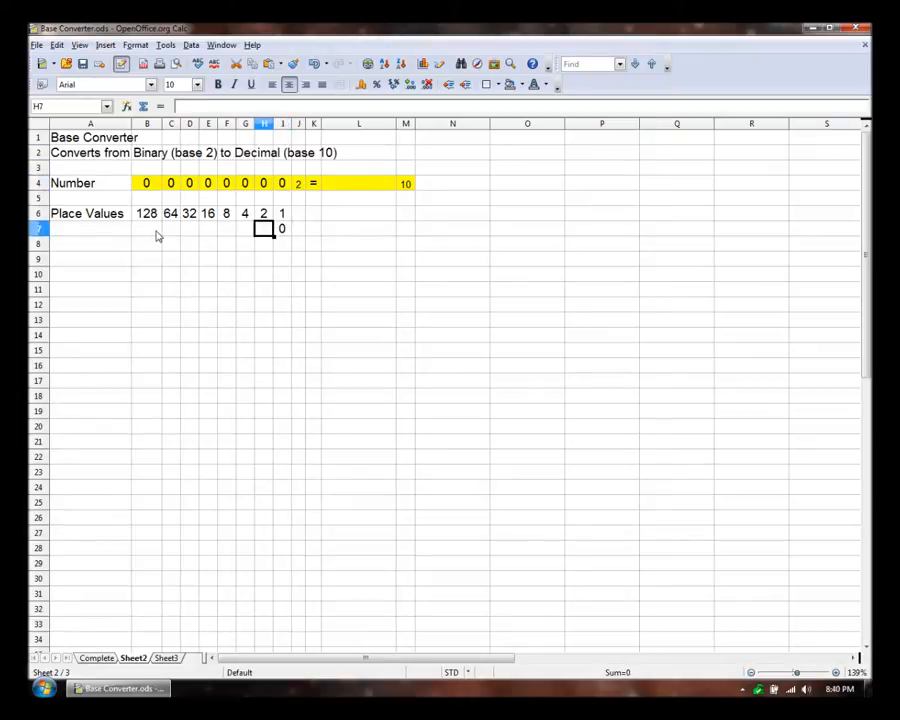
type("3")
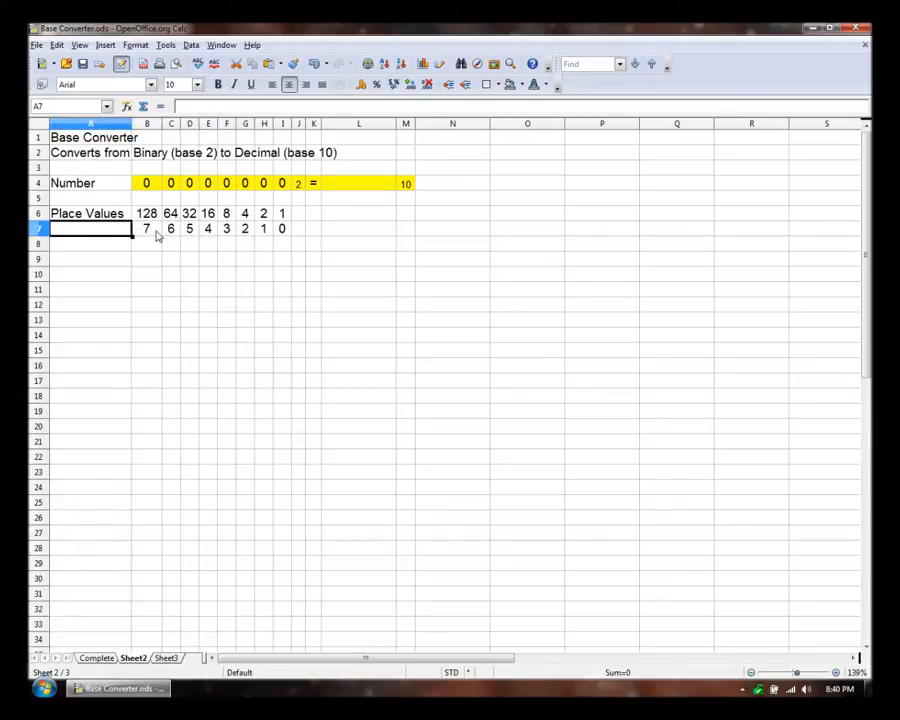
Label row 7 'Position' and row 8 'Sum' in column A.
left_click(244, 244)
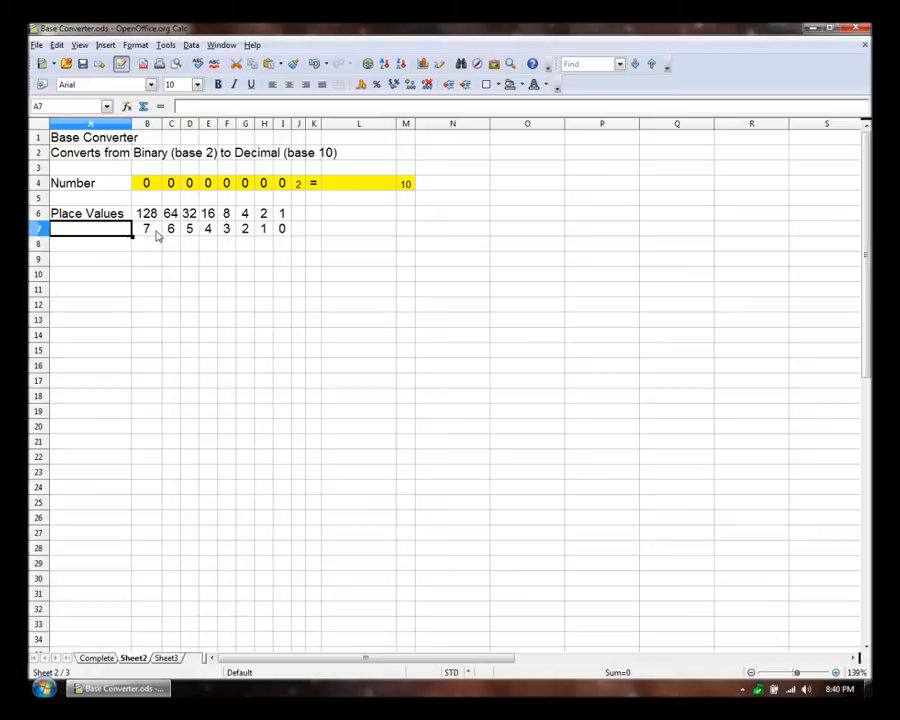
type("Position")
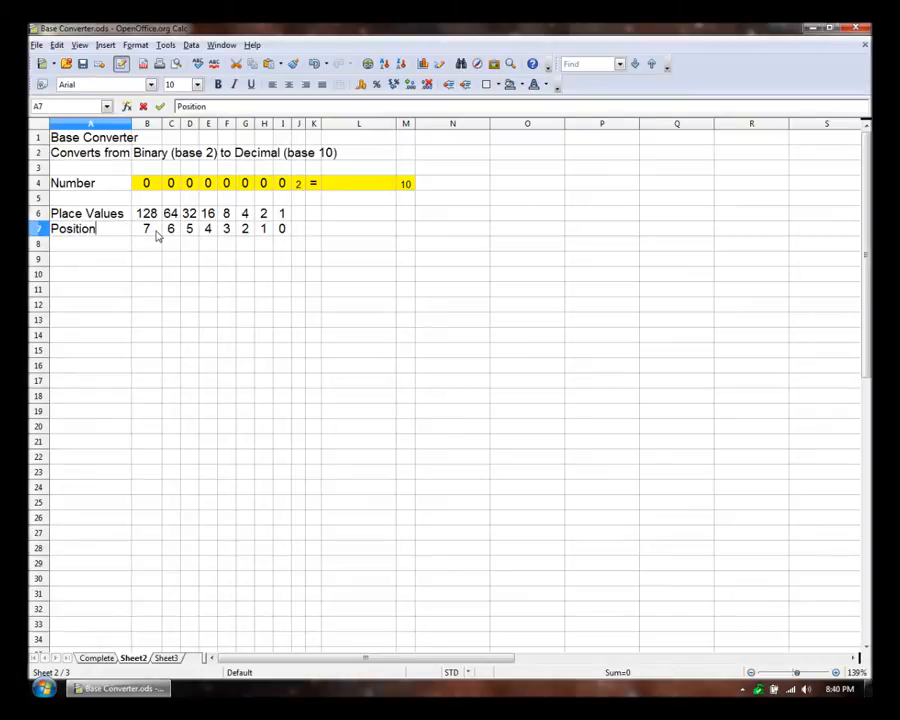
left_click(80, 244)
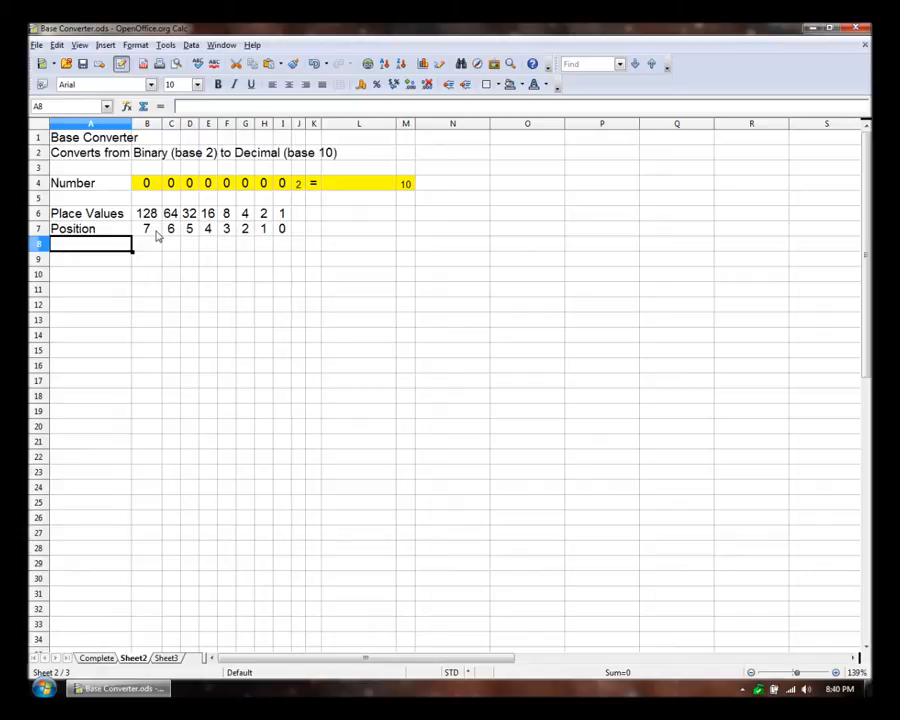
type("Sum")
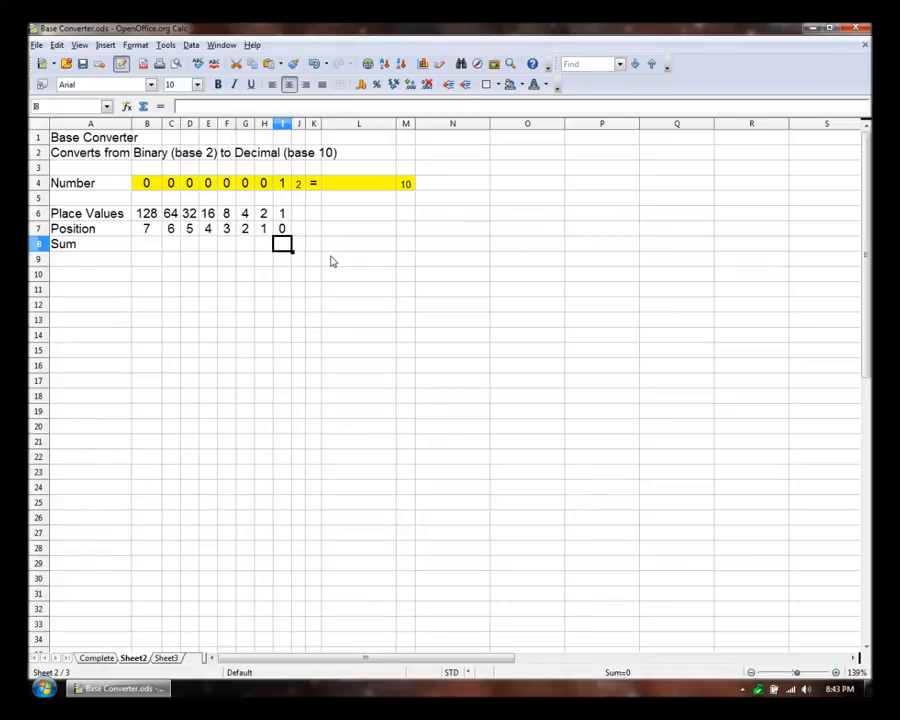
In I8 enter the formula I4 times 2 raised to I7, giving the last digit's value 1.
left_click(280, 184)
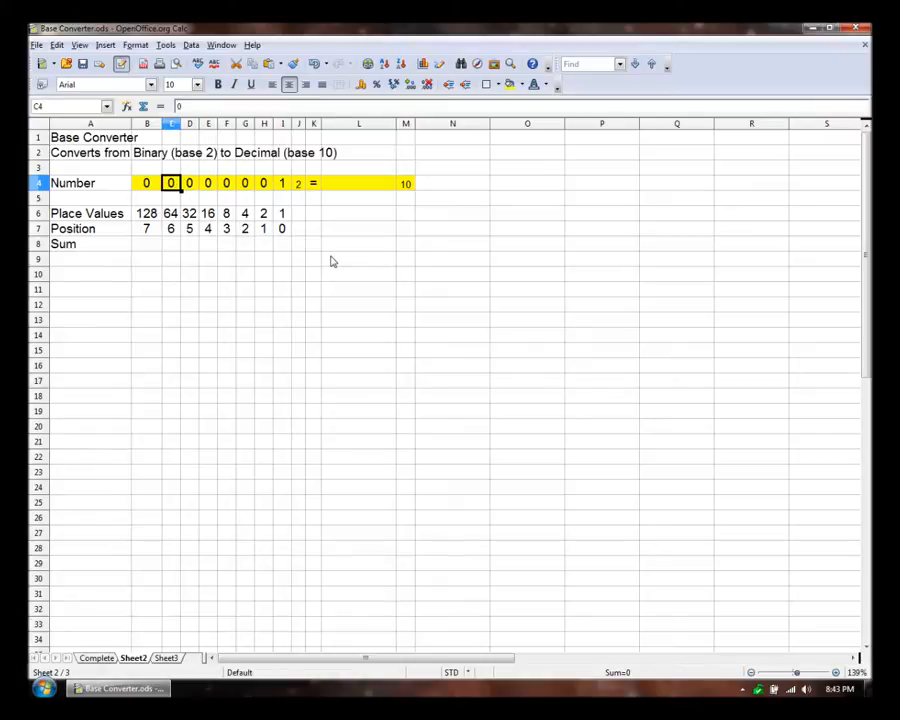
left_click(244, 244)
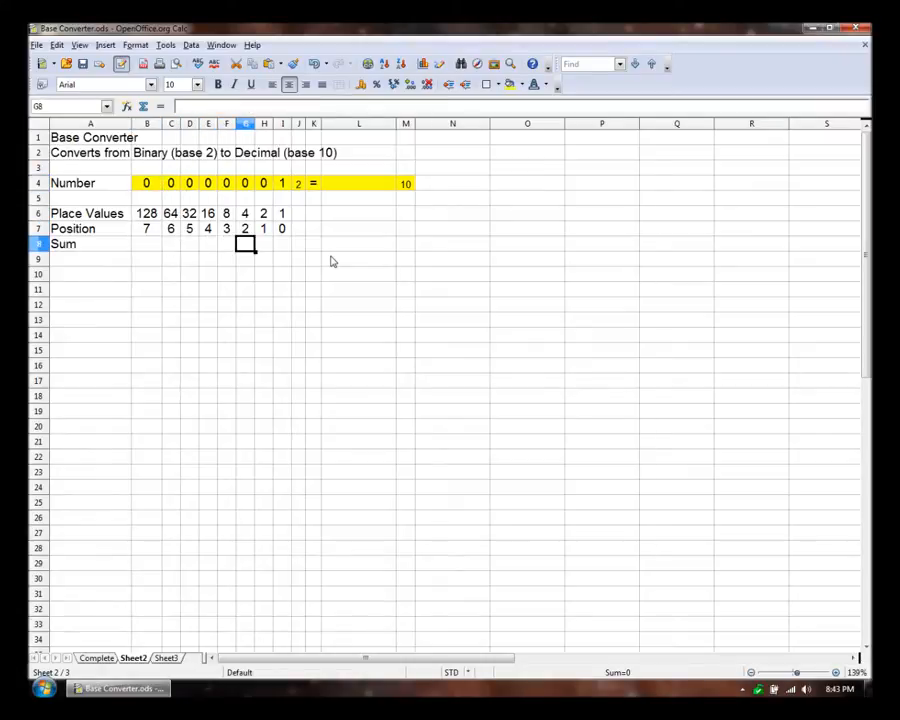
left_click(282, 244)
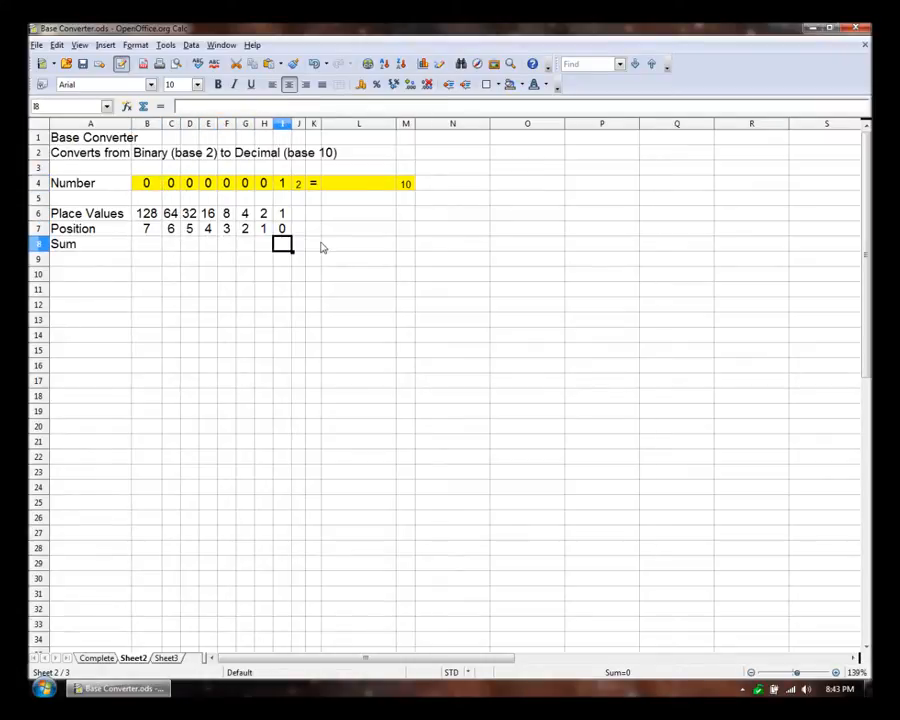
left_click(280, 184)
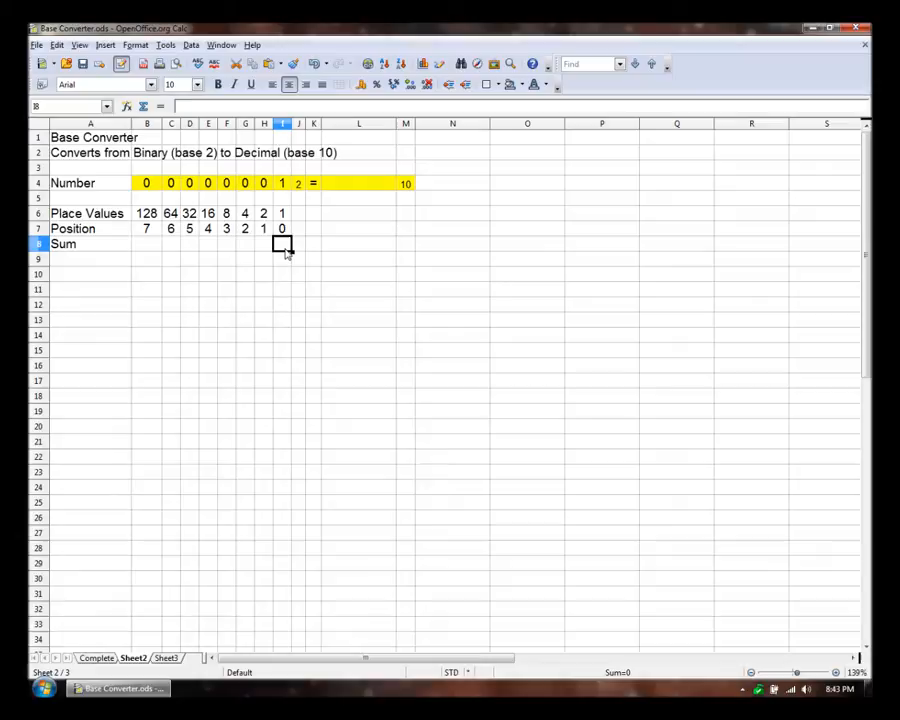
left_click(298, 184)
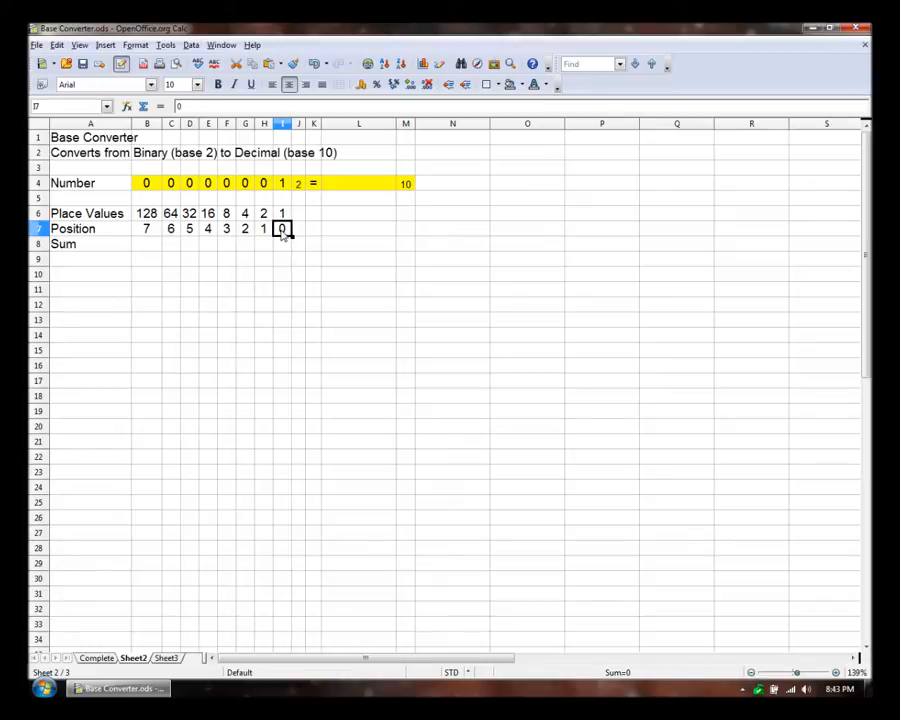
left_click(282, 244)
type("=I4")
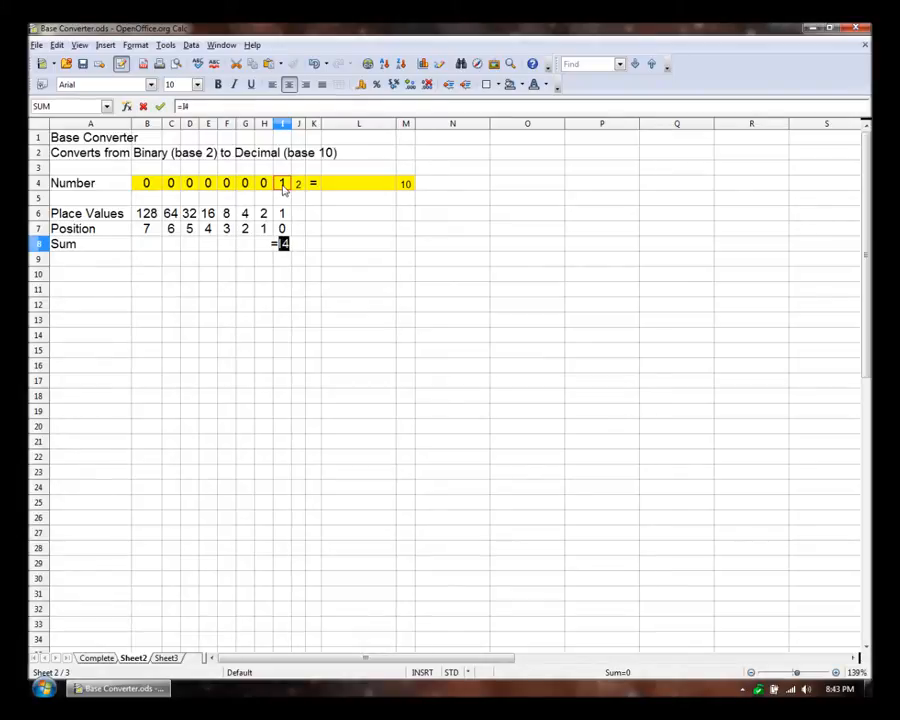
type("*")
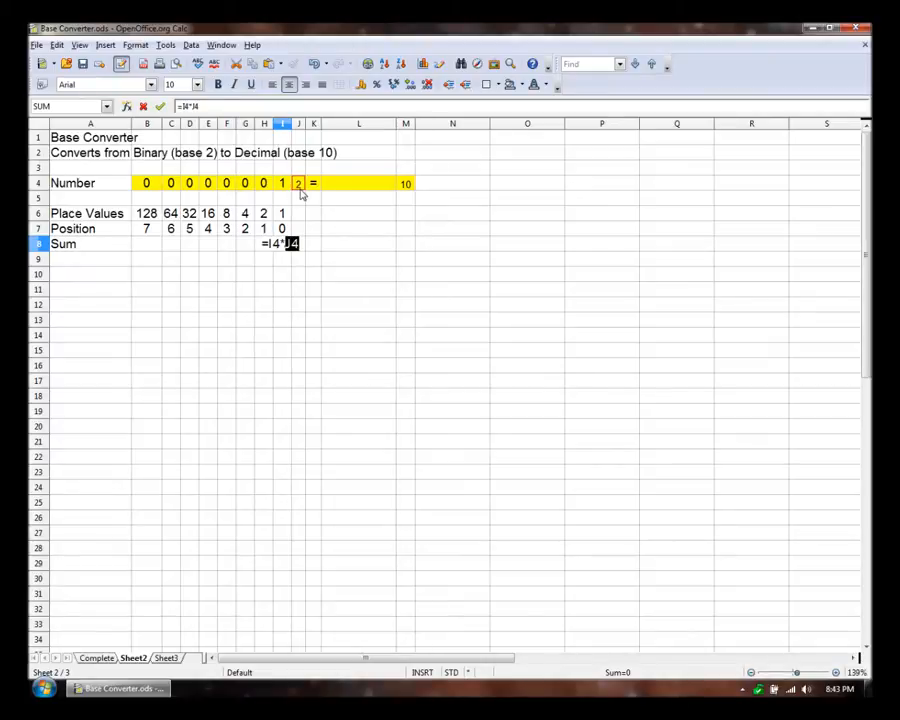
type("^I7")
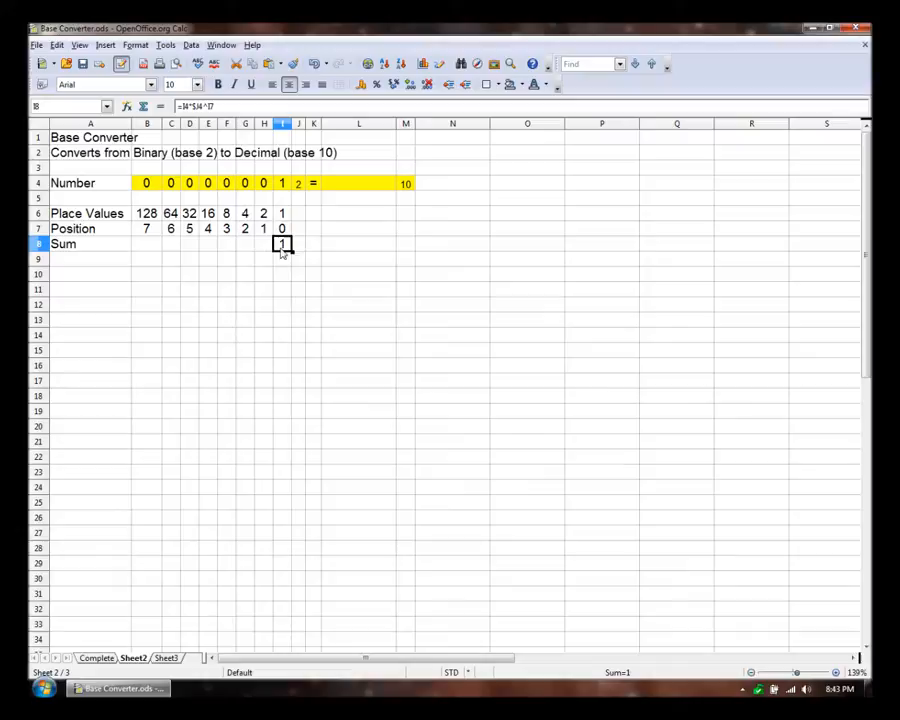
Fill the I8 Sum formula left across B8:H8 and set the seventh digit H4 to 1.
left_click(282, 184)
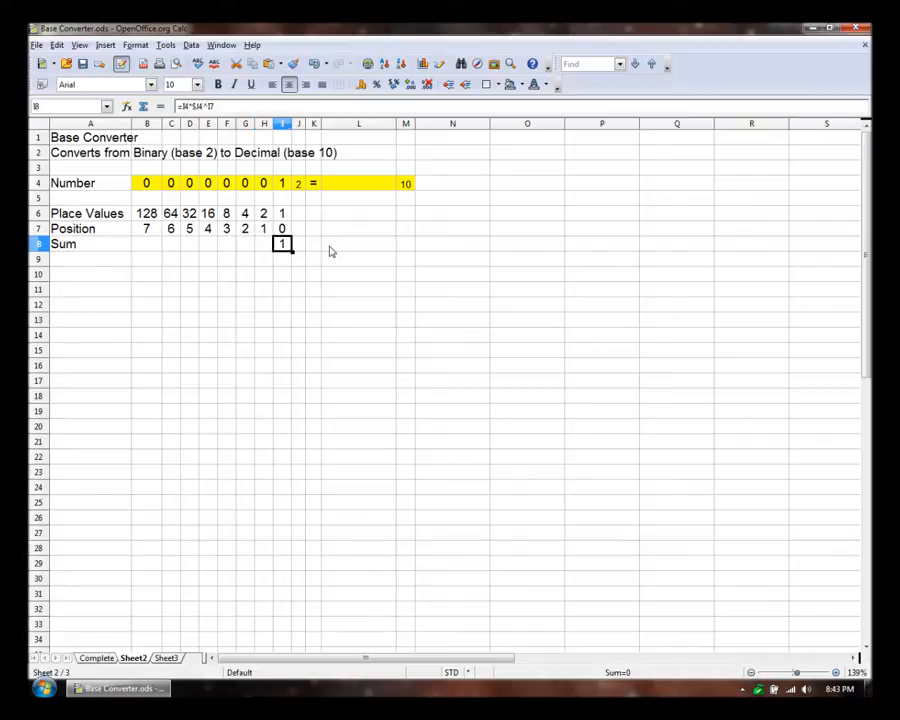
left_click(264, 244)
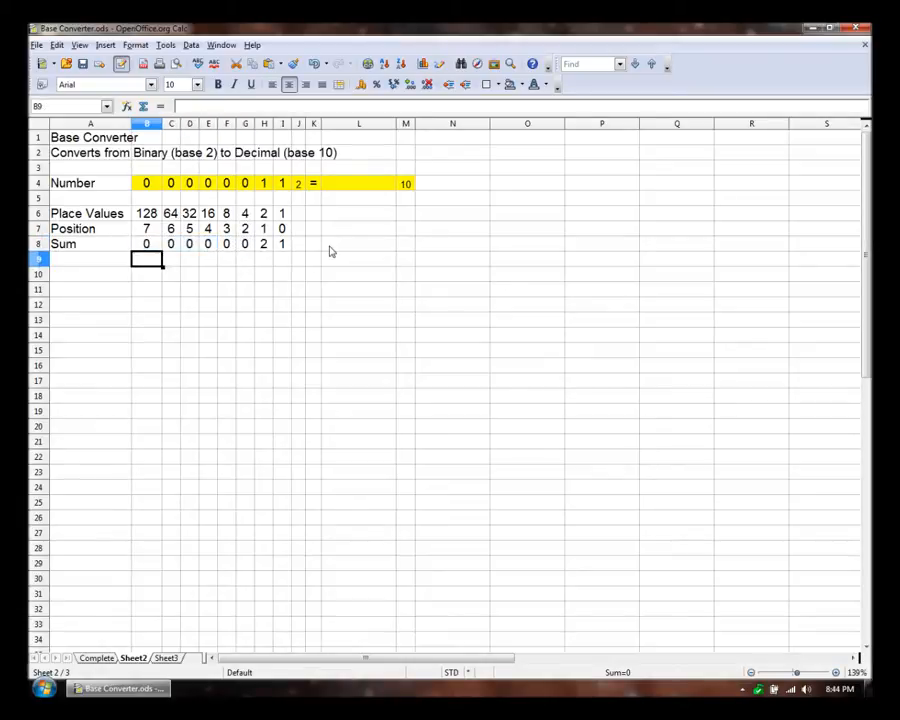
left_click(244, 184)
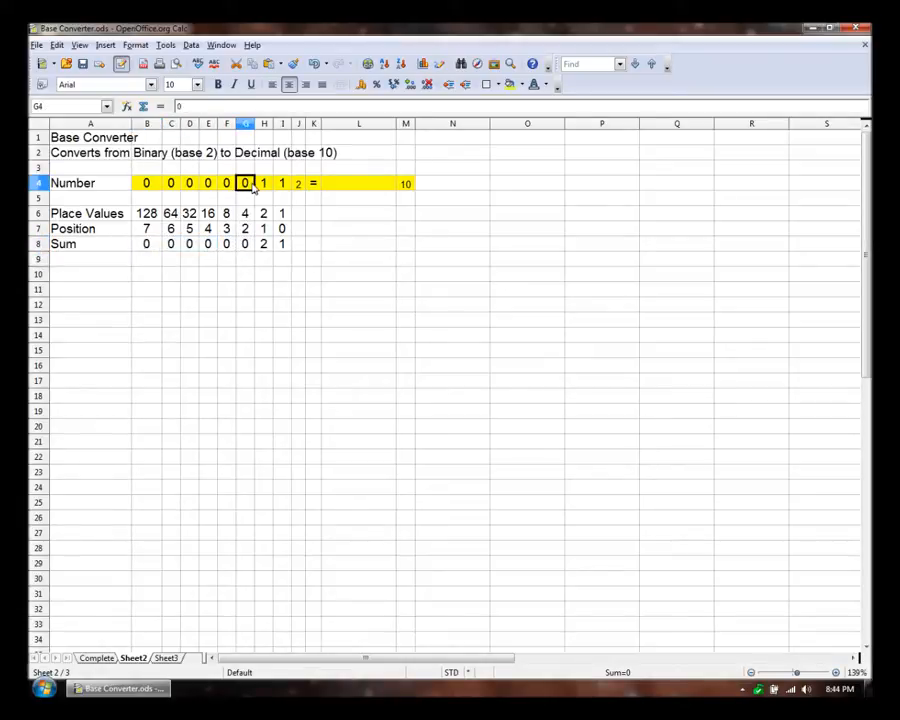
Set every digit in B4:I4 to 1 and clear the Place Values row 6.
type("1")
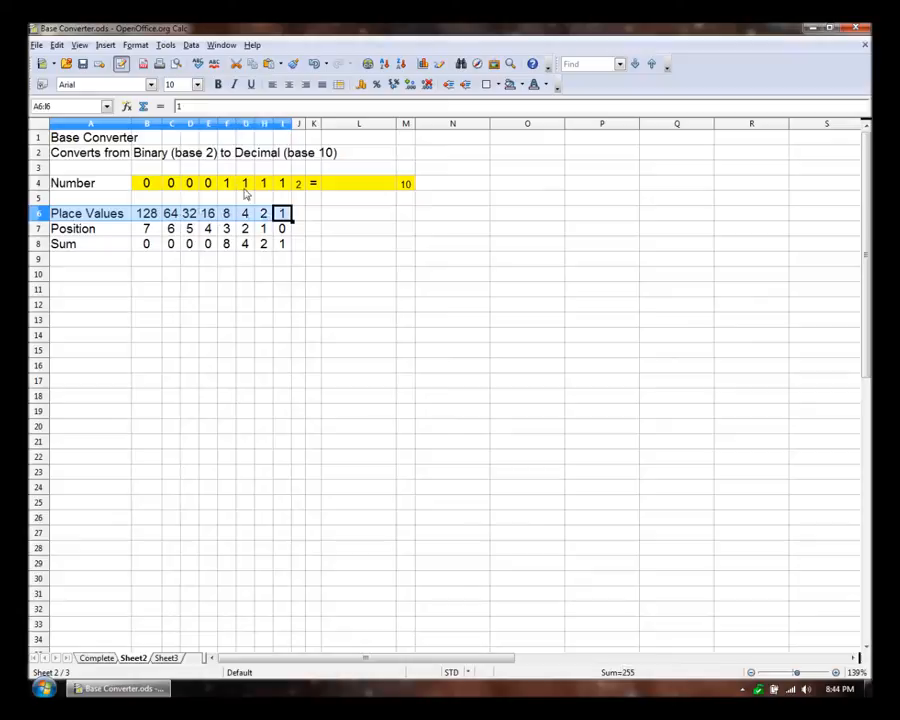
left_click(188, 184)
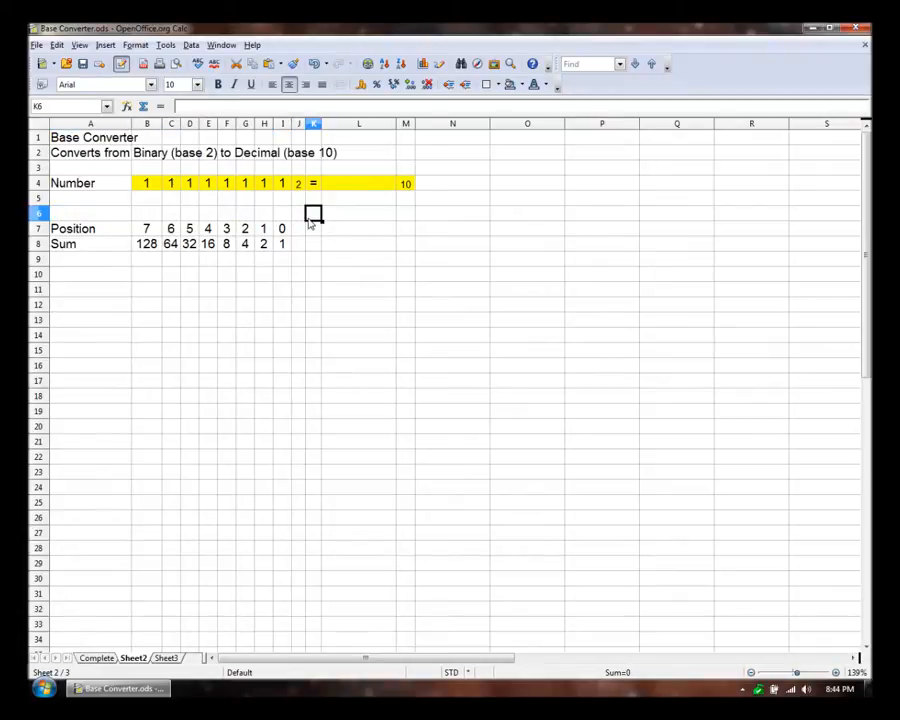
Enter =SUM(B8:I8) in the total cell L4 so it shows 255.
left_click(282, 184)
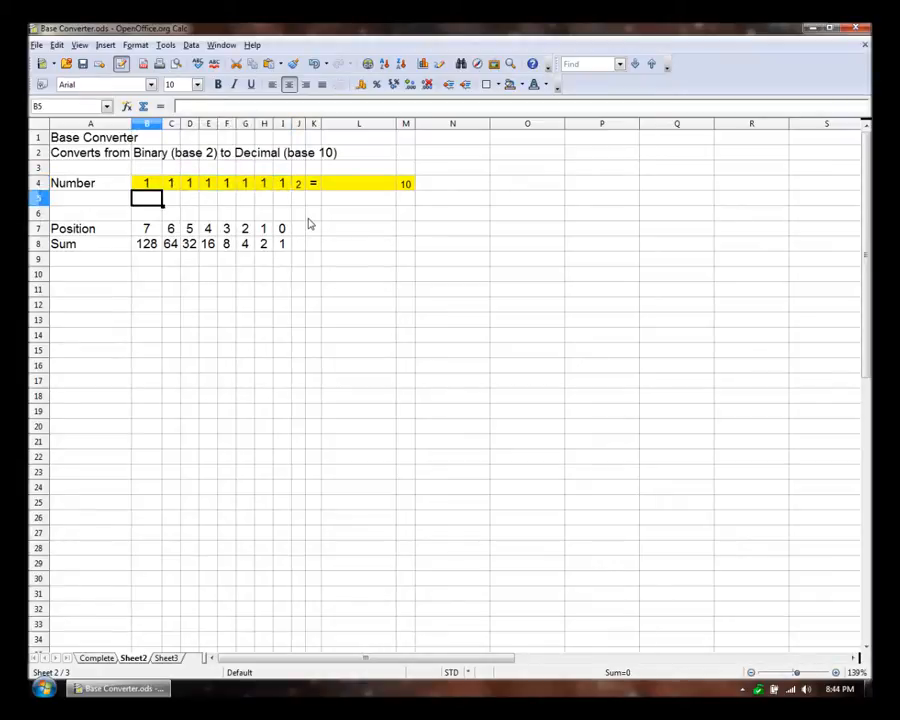
left_click(170, 184)
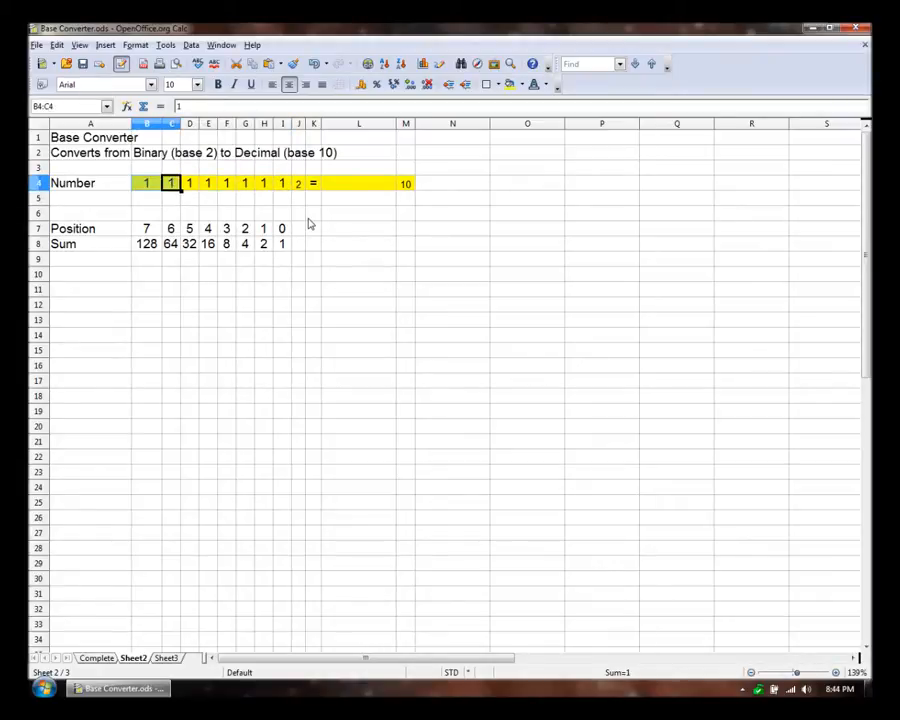
left_click(282, 198)
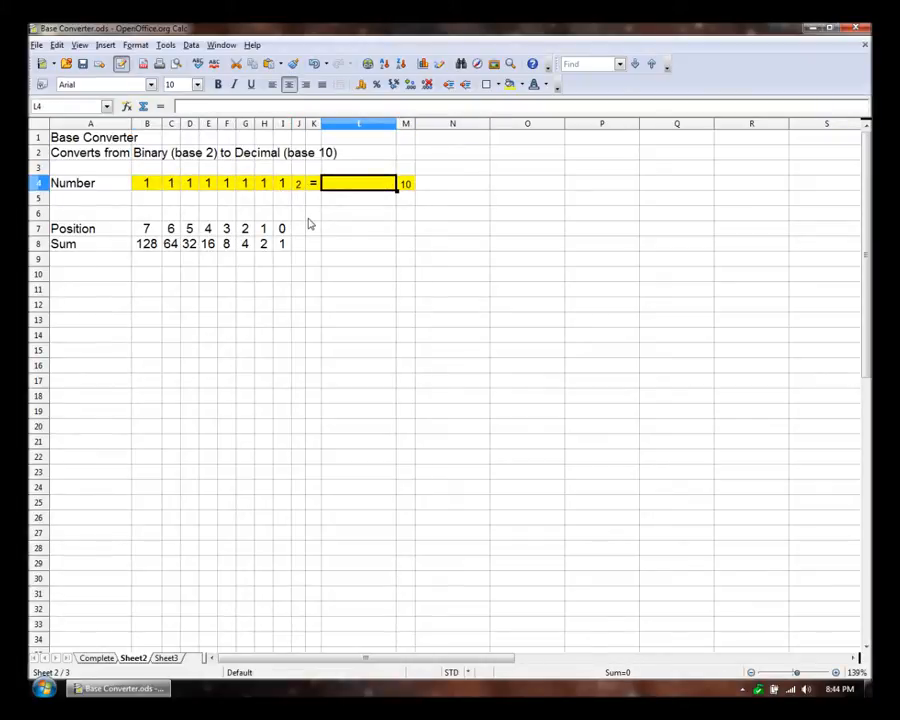
type("=SUM(")
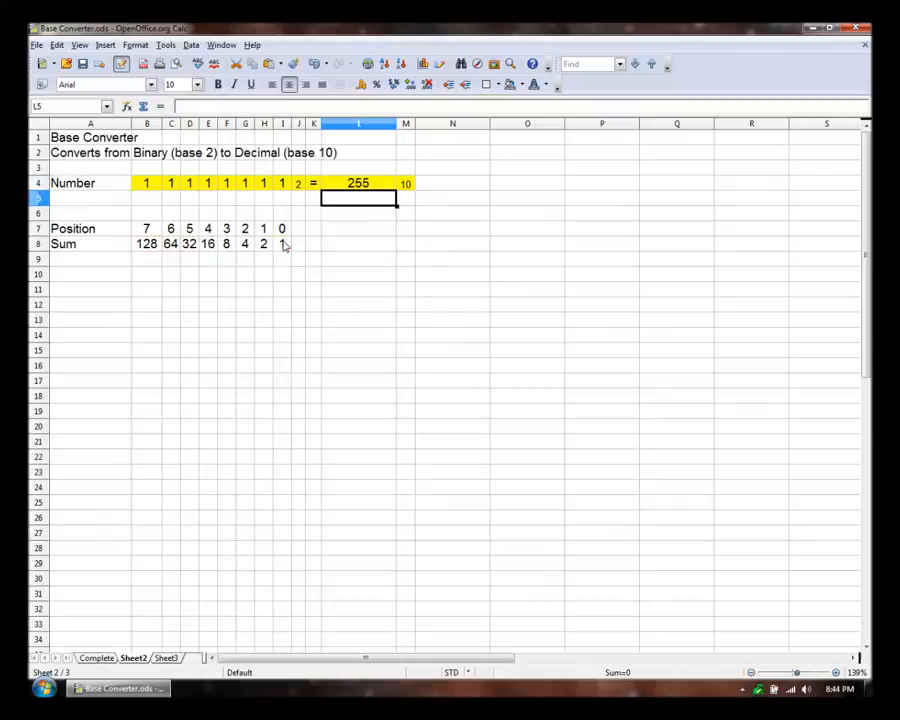
left_click(358, 212)
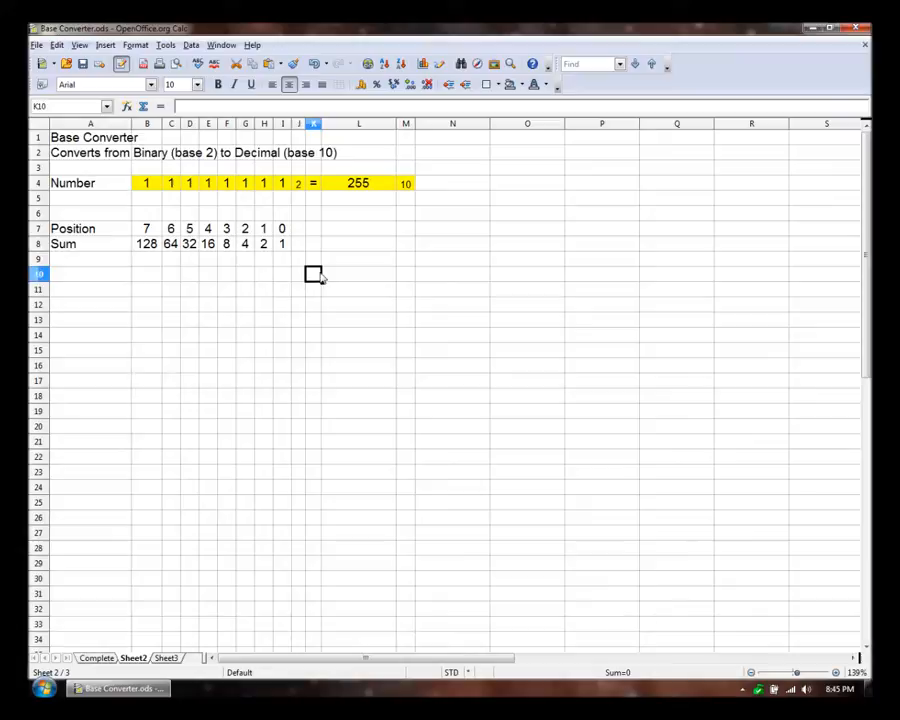
Enter base 10 in J4 so the Sum formulas use it, then reset digits B4:I4 to 0.
left_click(298, 212)
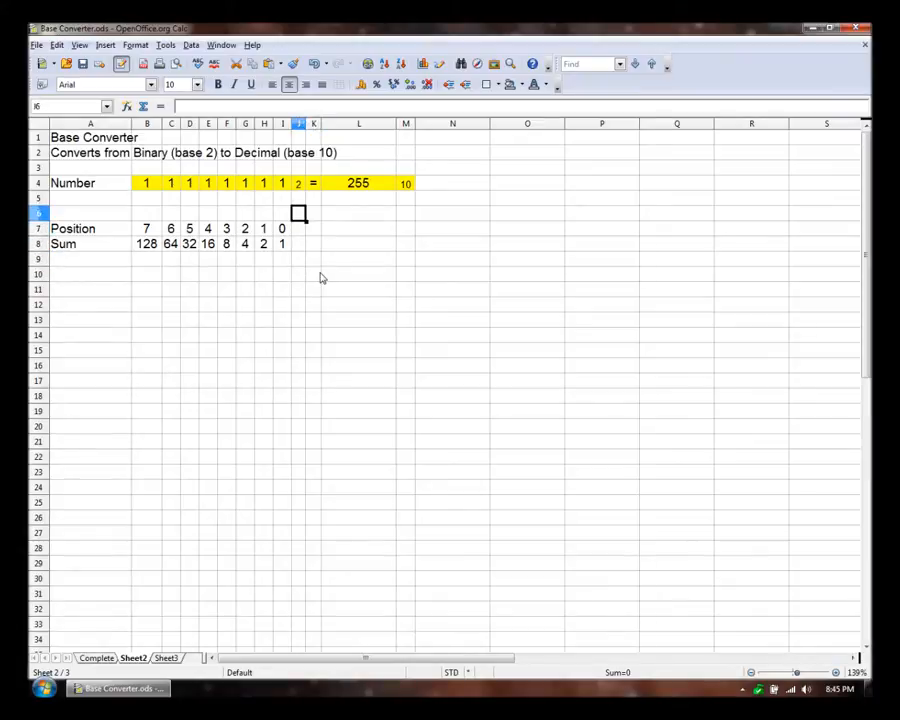
mouse_move(156, 264)
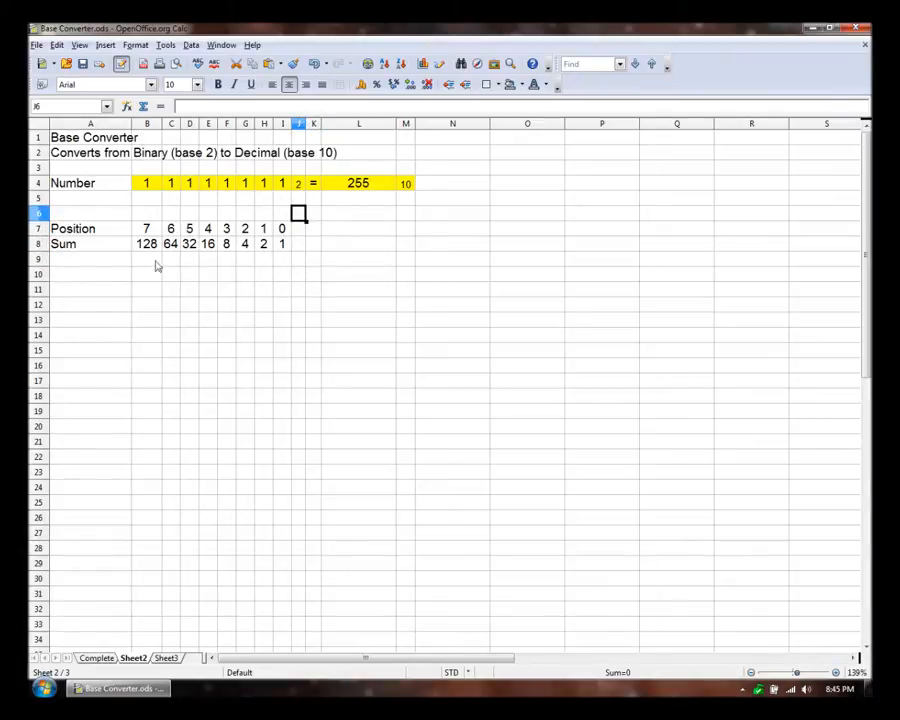
left_click(296, 184)
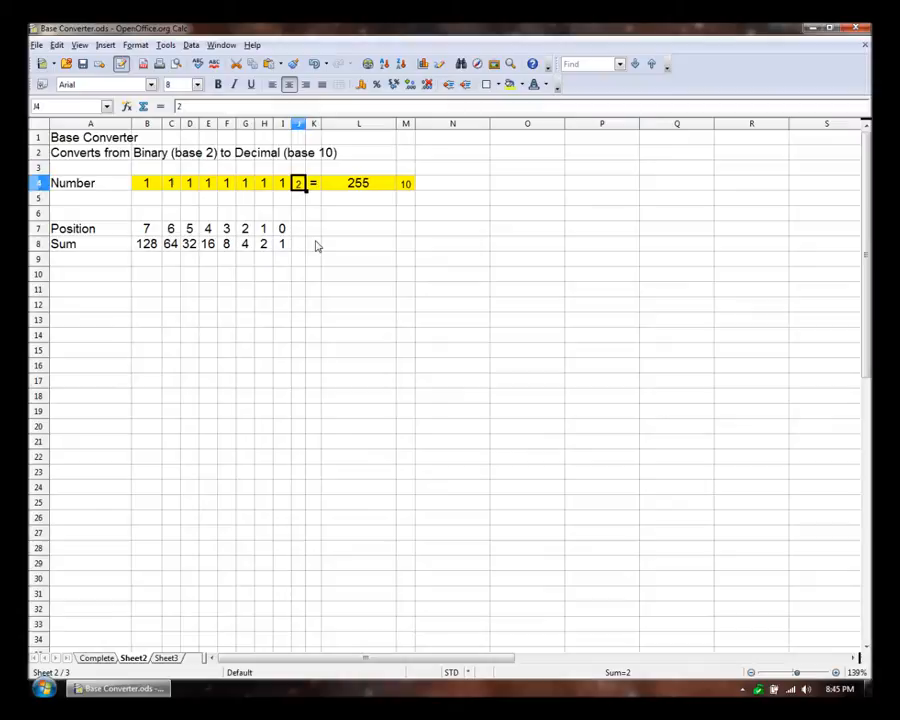
type("10")
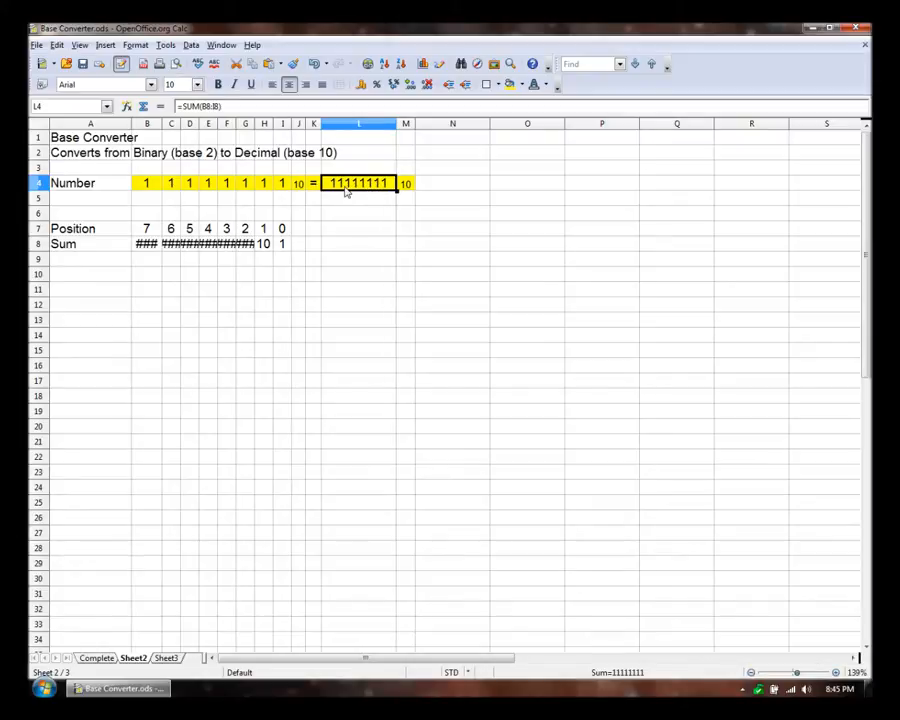
mouse_move(312, 196)
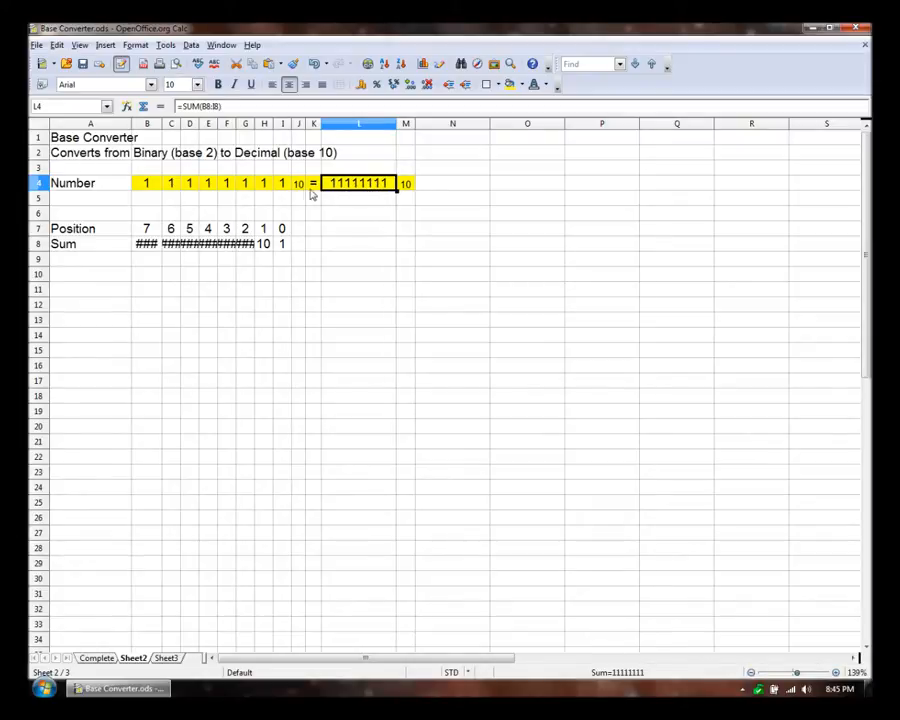
left_click(298, 184)
type("4")
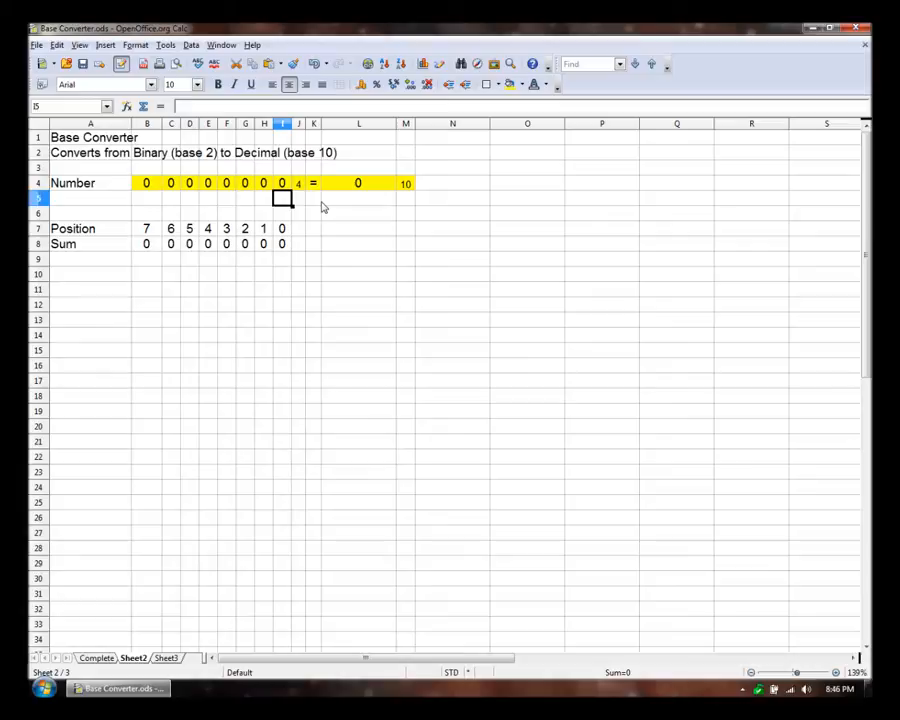
Set the last two digits to 1 and 2 and check the total's SUM formula reads 6.
left_click(282, 184)
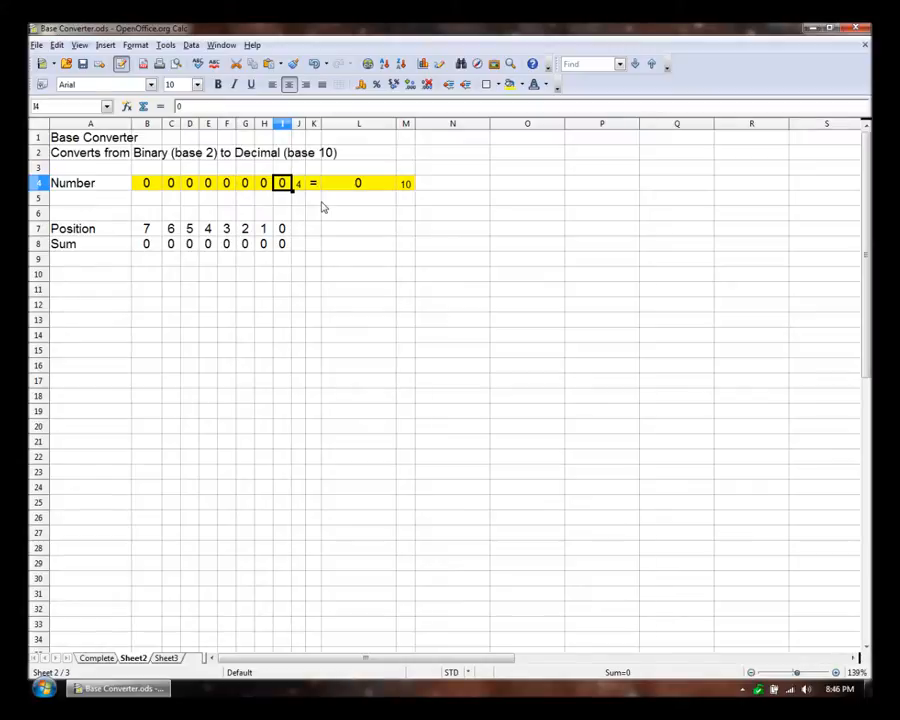
type("2")
left_click(262, 184)
type("1")
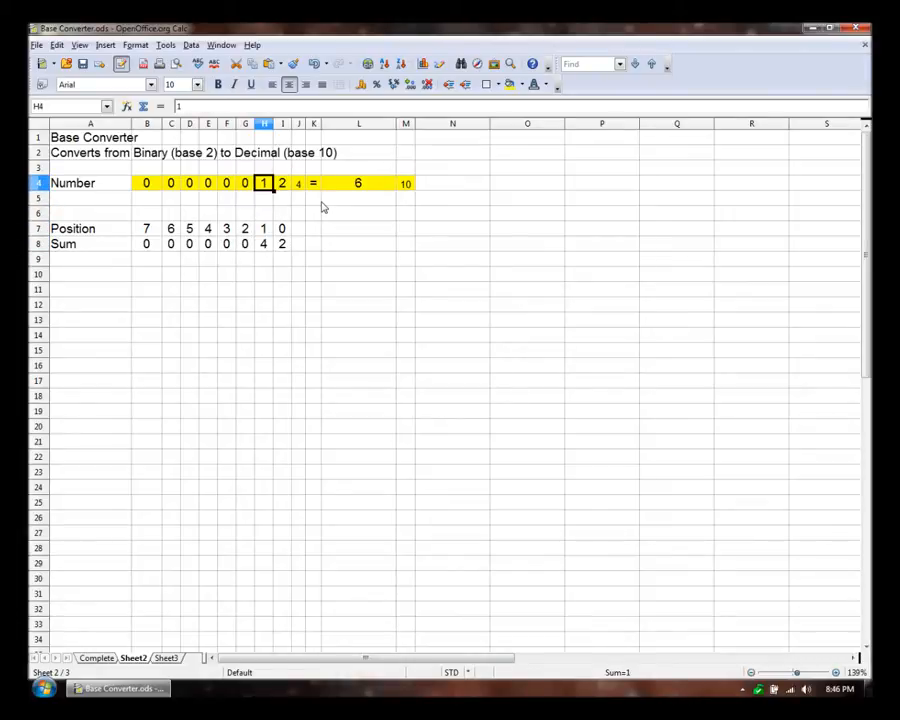
left_click(282, 184)
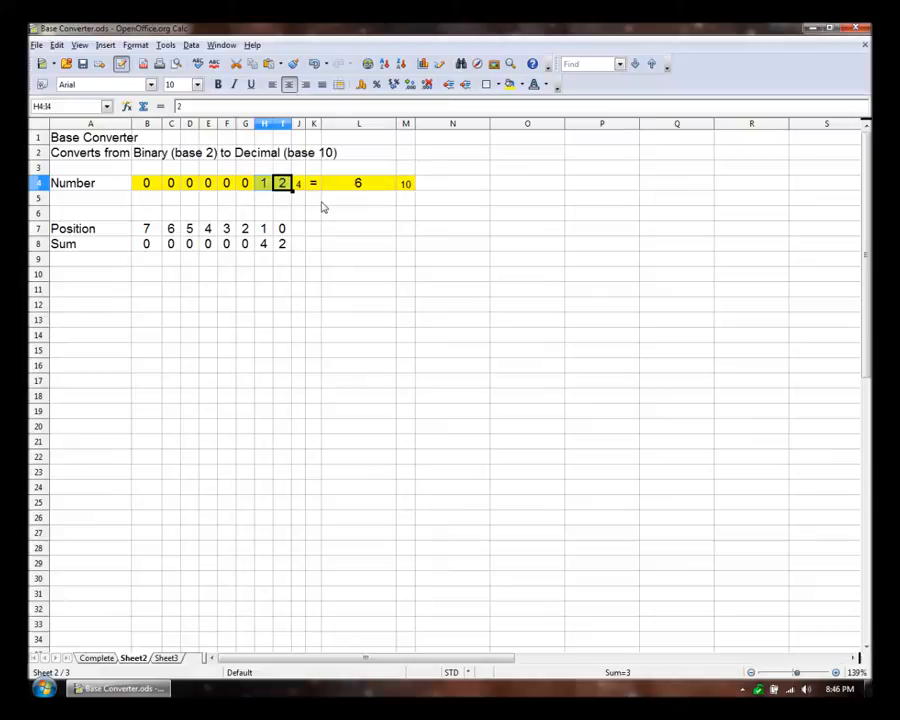
left_click(360, 212)
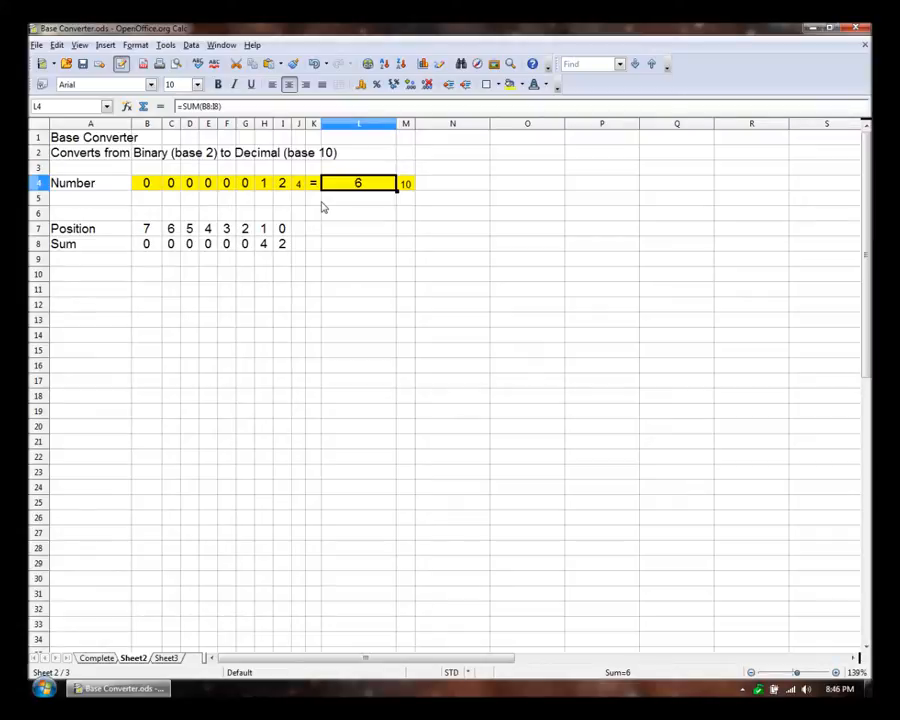
Select the eight digit cells B4:I4 ready for formatting.
left_click(78, 182)
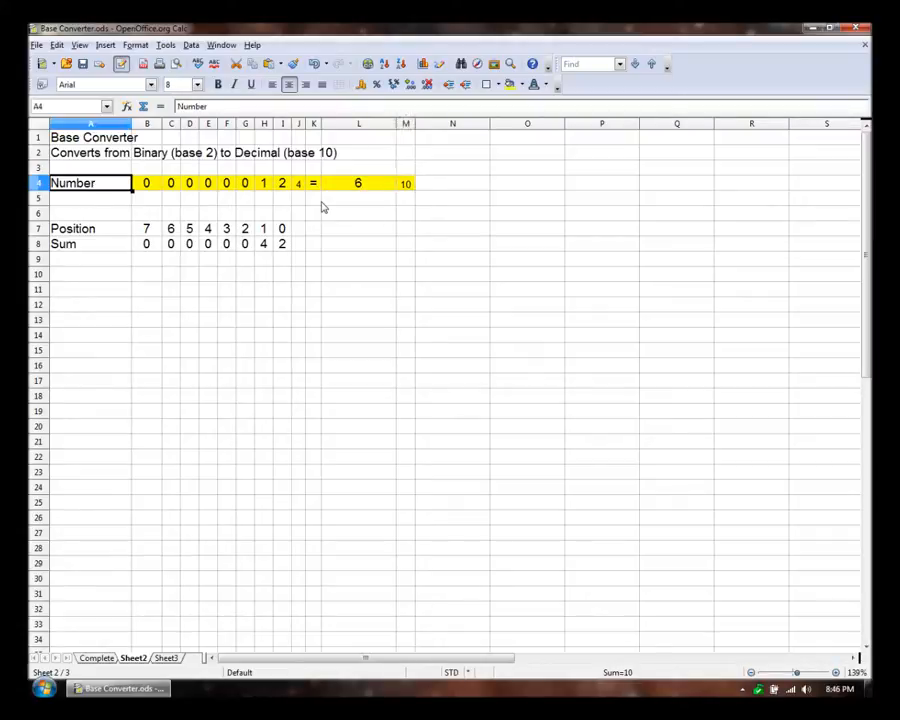
left_click_drag(146, 184, 208, 184)
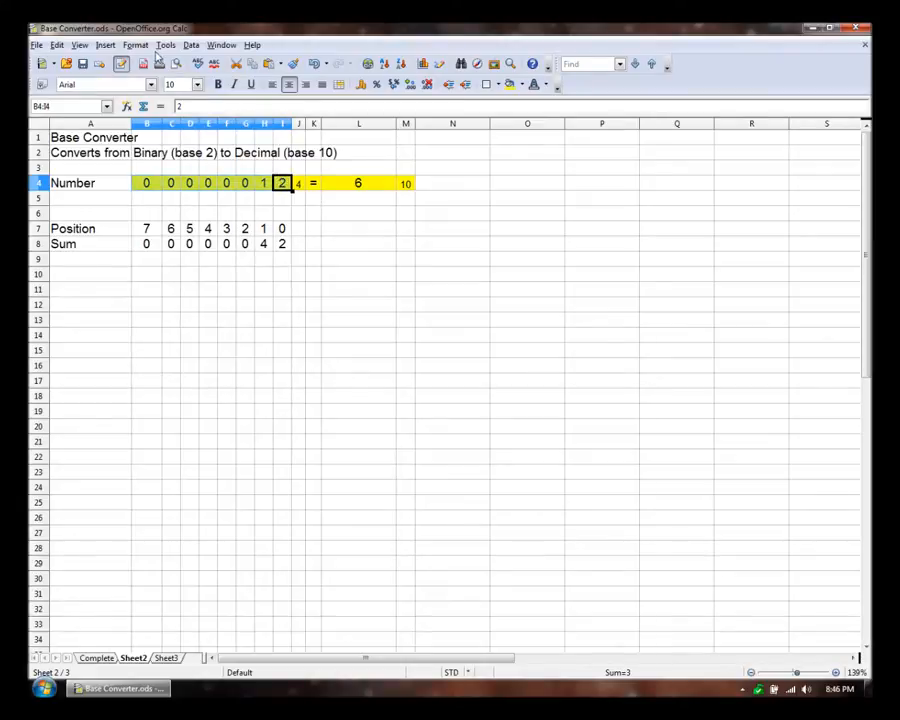
mouse_move(308, 176)
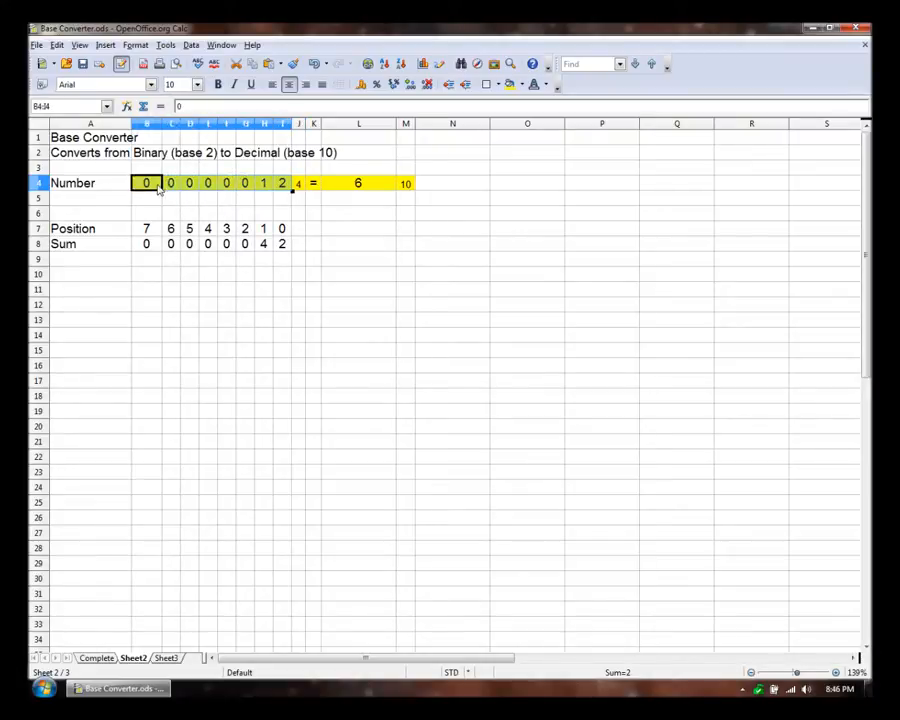
left_click(140, 44)
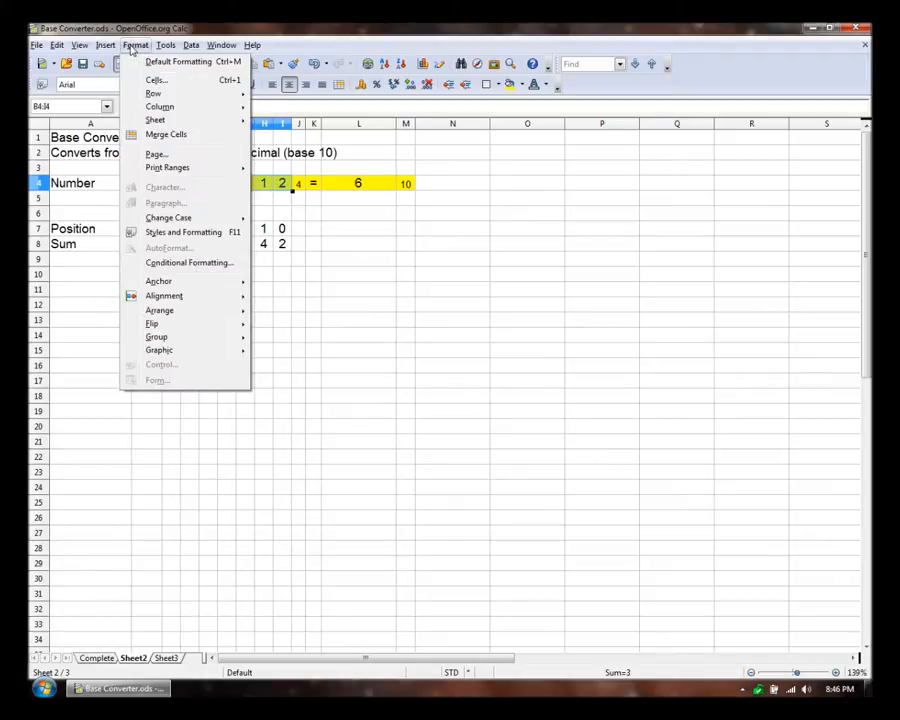
Set a conditional format condition: cell value greater than or equal to $Sheet2.$J$4.
key("Escape")
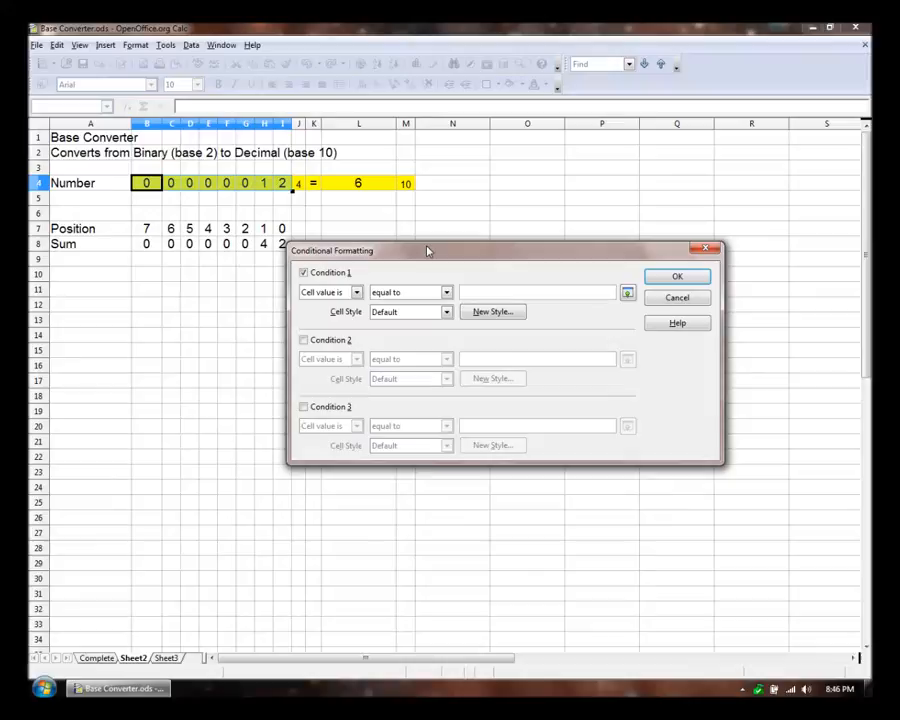
left_click(446, 292)
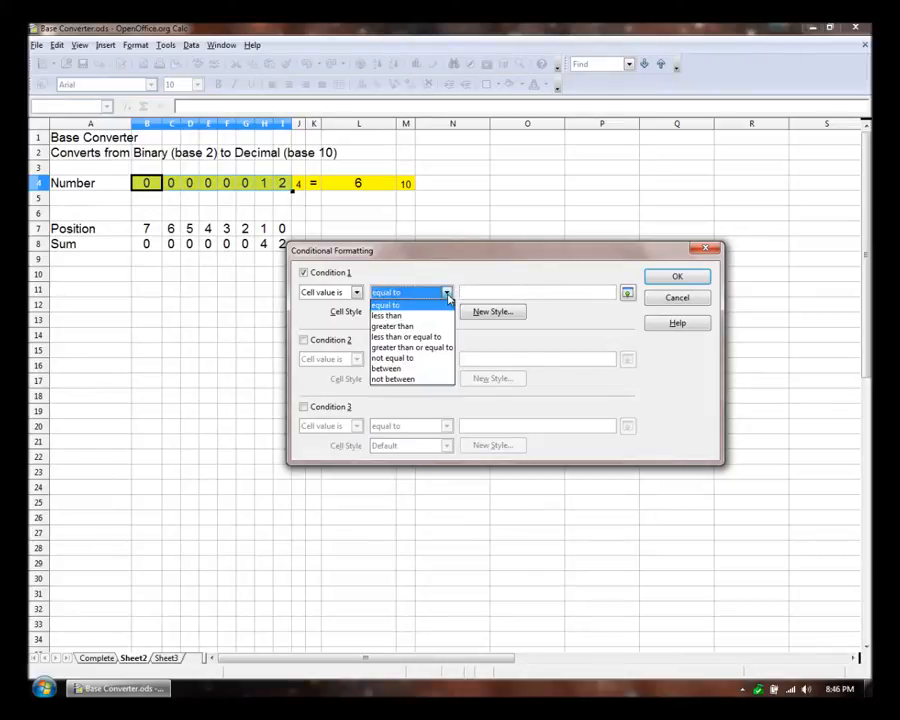
mouse_move(412, 348)
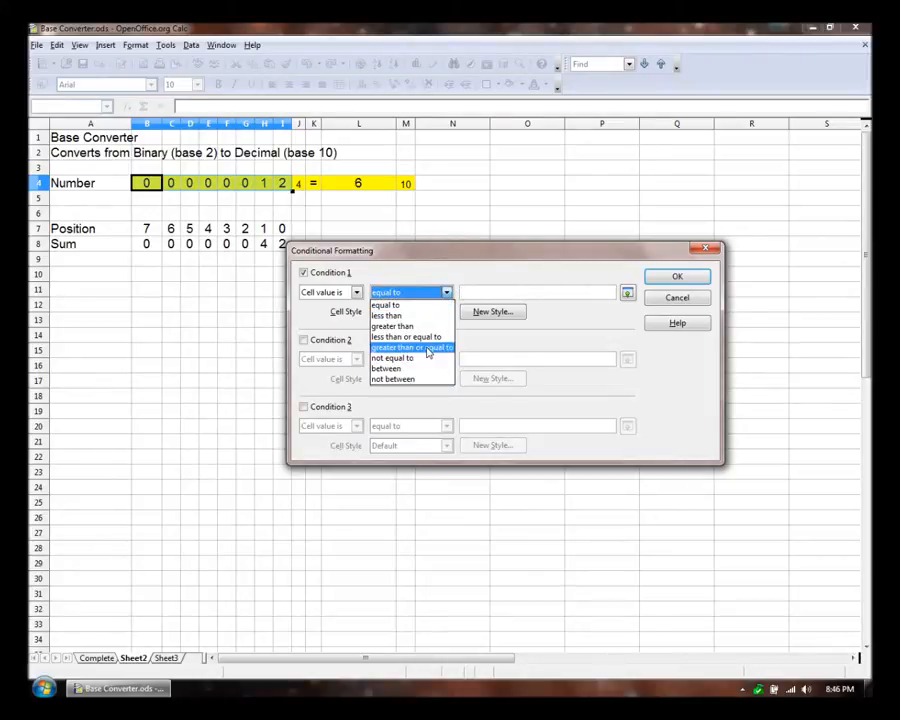
left_click(410, 348)
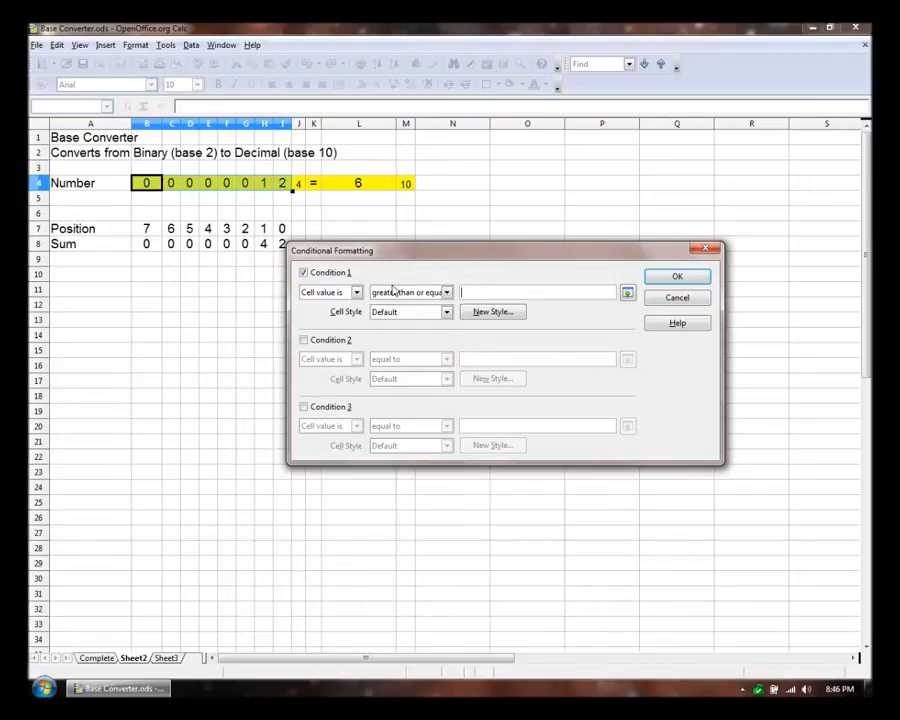
mouse_move(444, 256)
type("$Sheet2.$J$4")
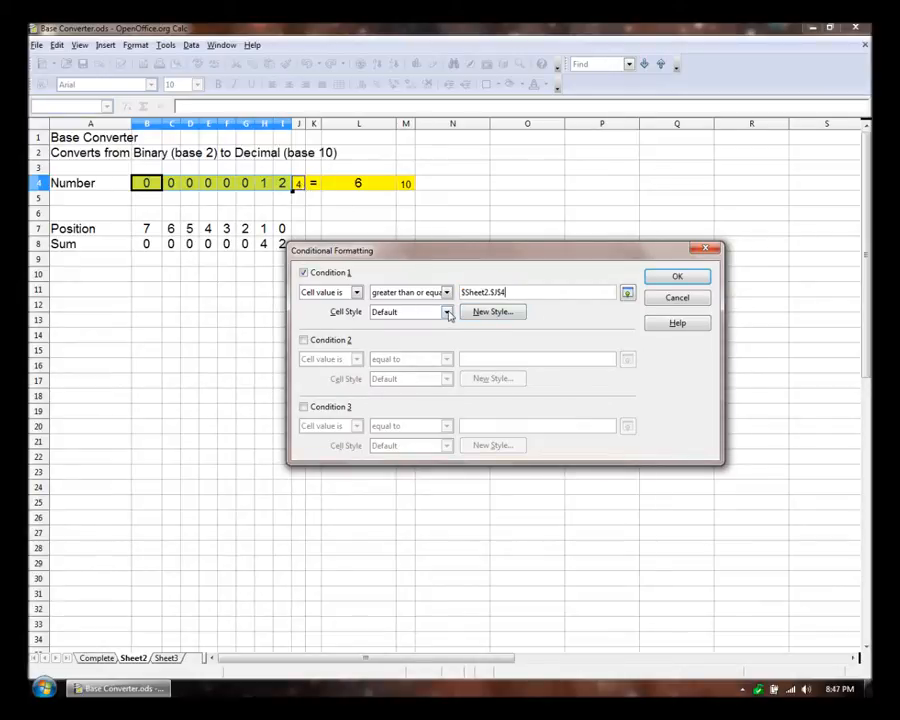
Create a new style with red background and apply the conditional formatting rule.
left_click(492, 312)
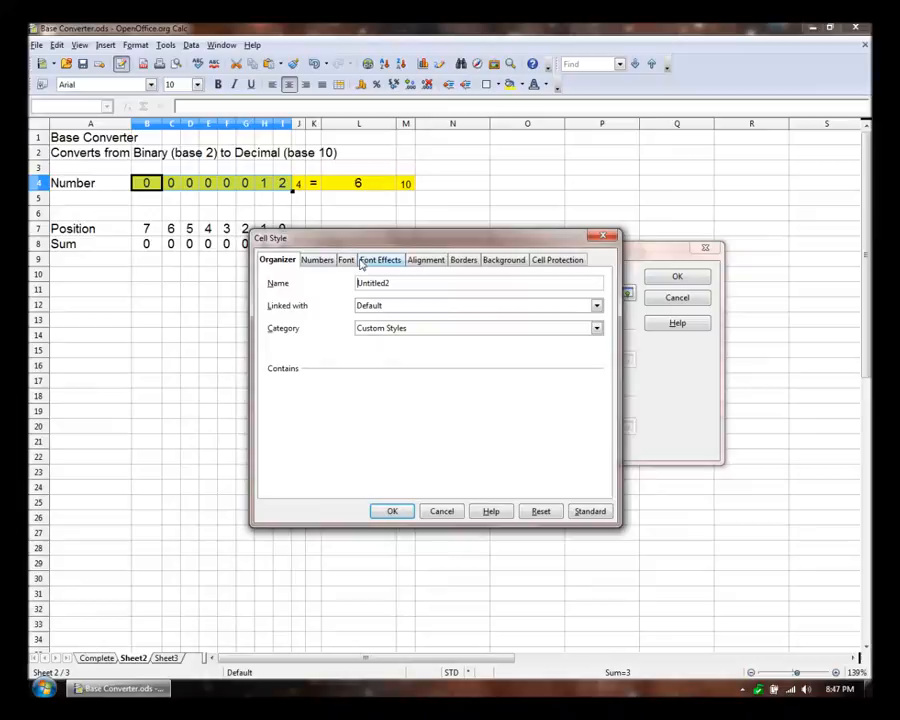
left_click(504, 260)
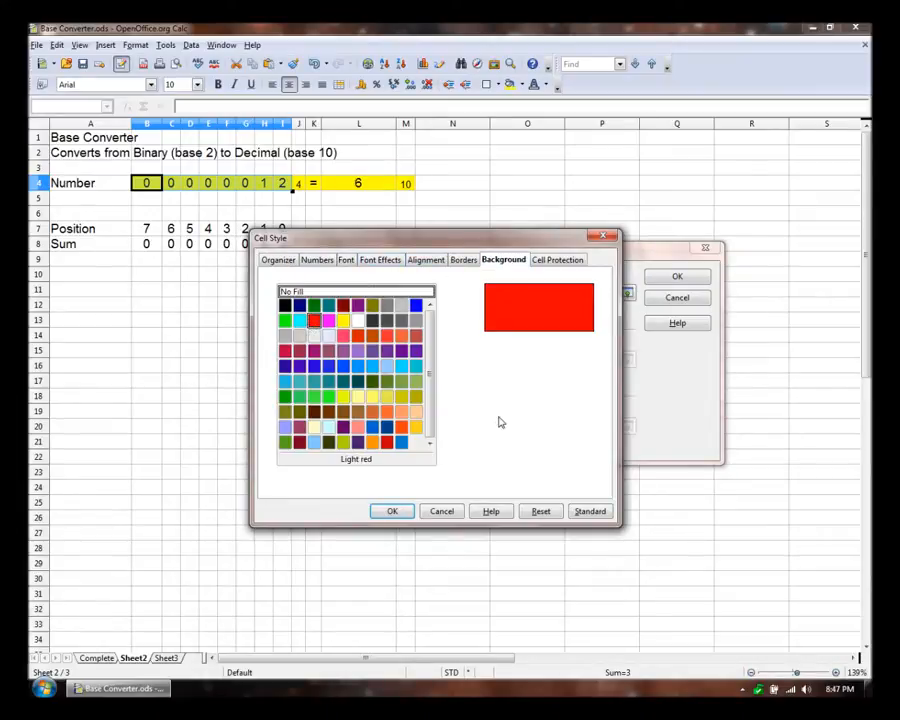
left_click(392, 512)
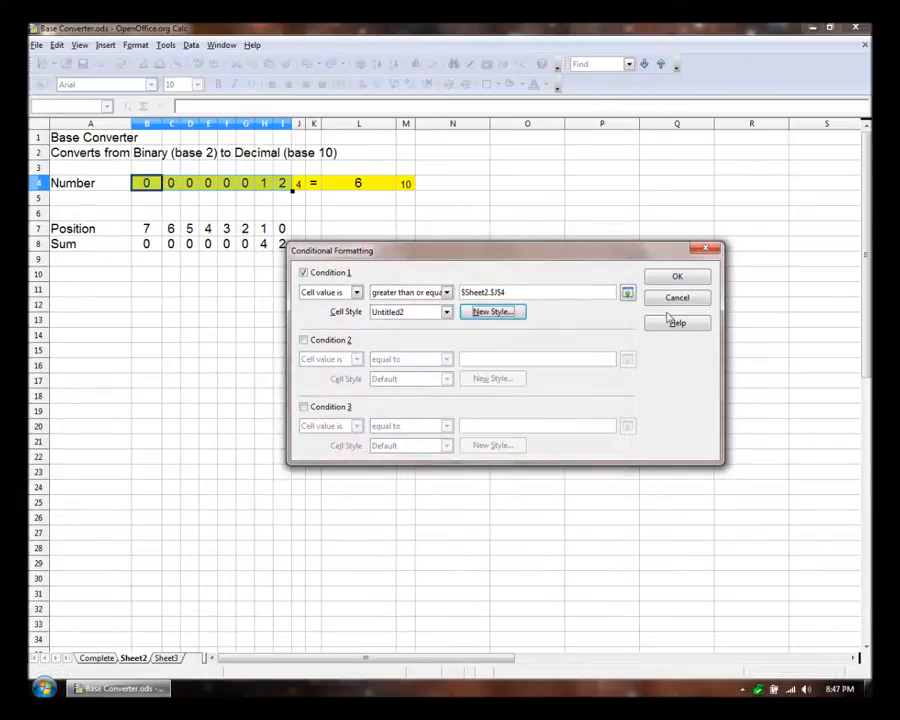
left_click(676, 276)
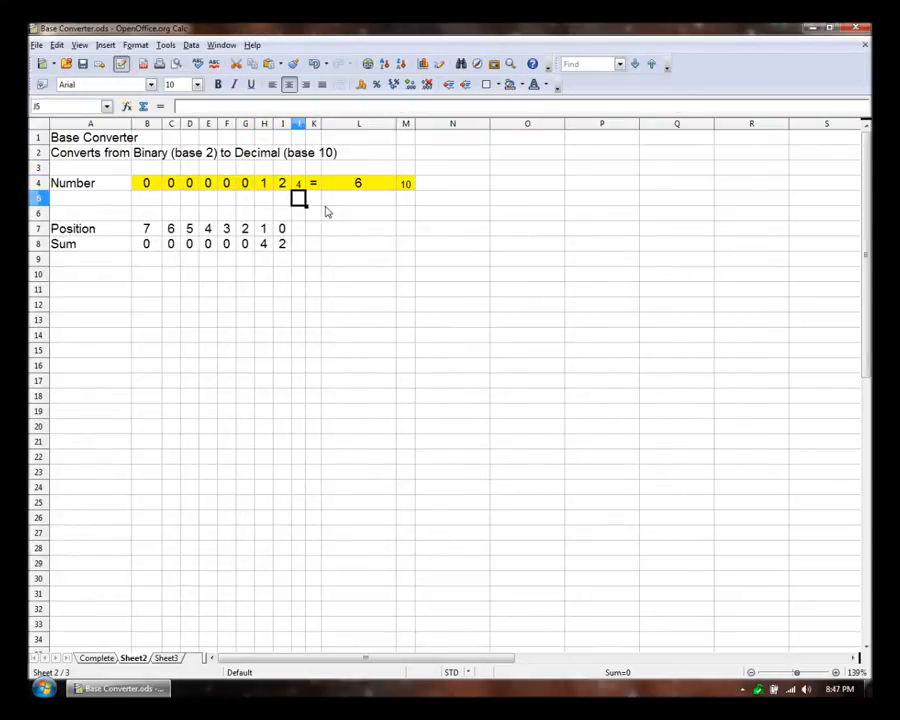
Test the red highlight with digit 4, then end with base 2 and digits 1 0 totalling 2.
type("4")
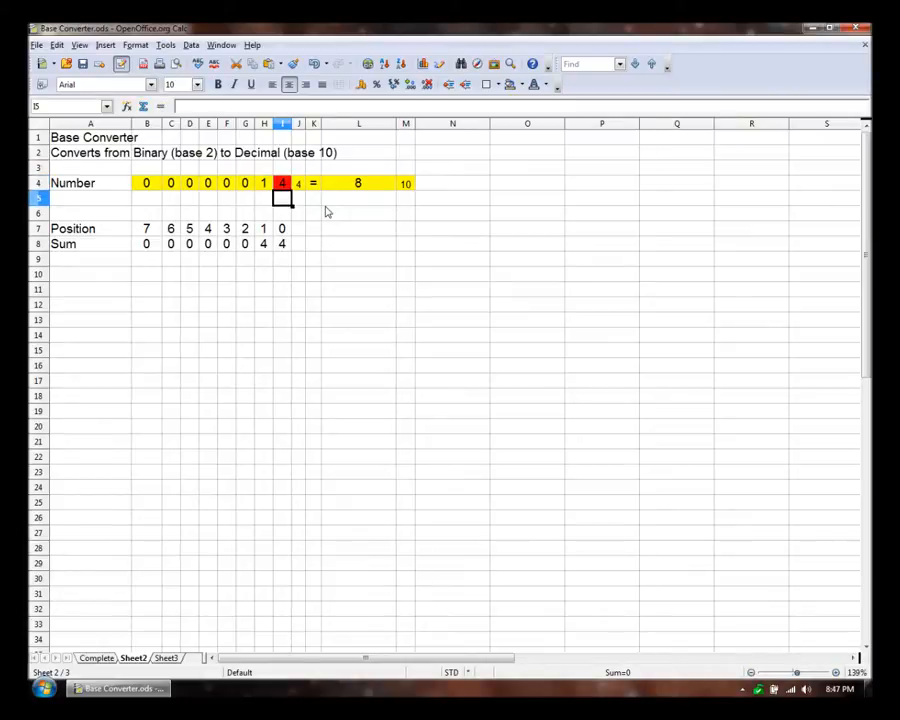
left_click(282, 184)
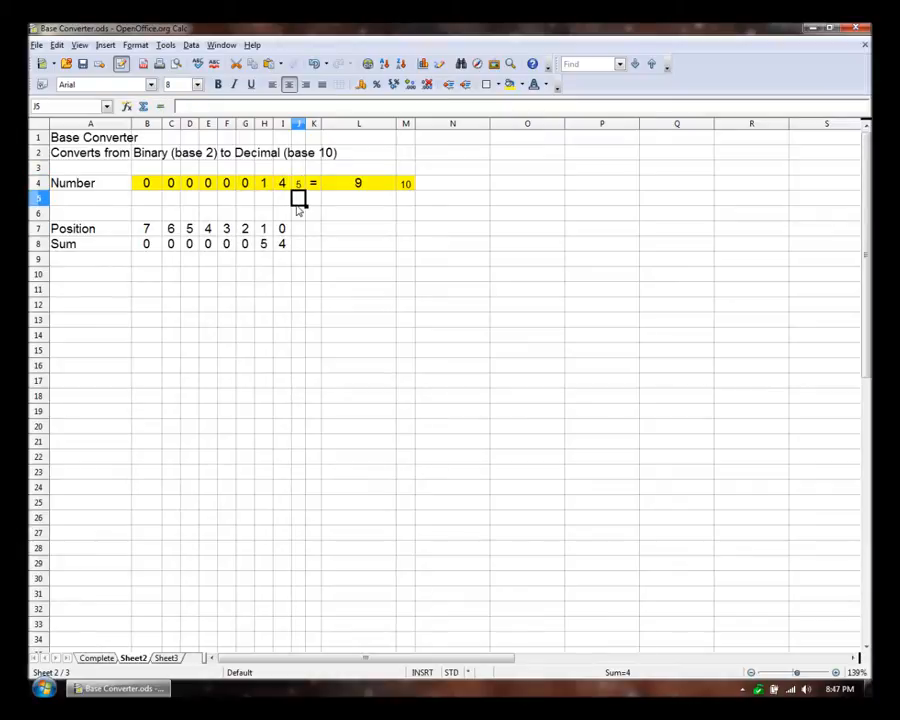
left_click(282, 184)
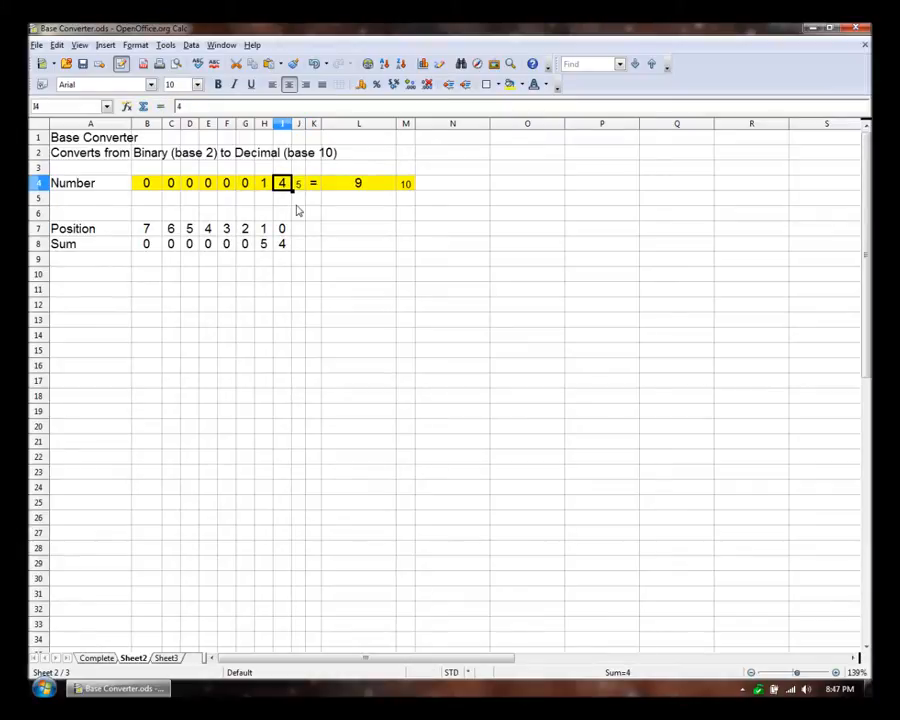
type("0")
left_click(298, 184)
type("2")
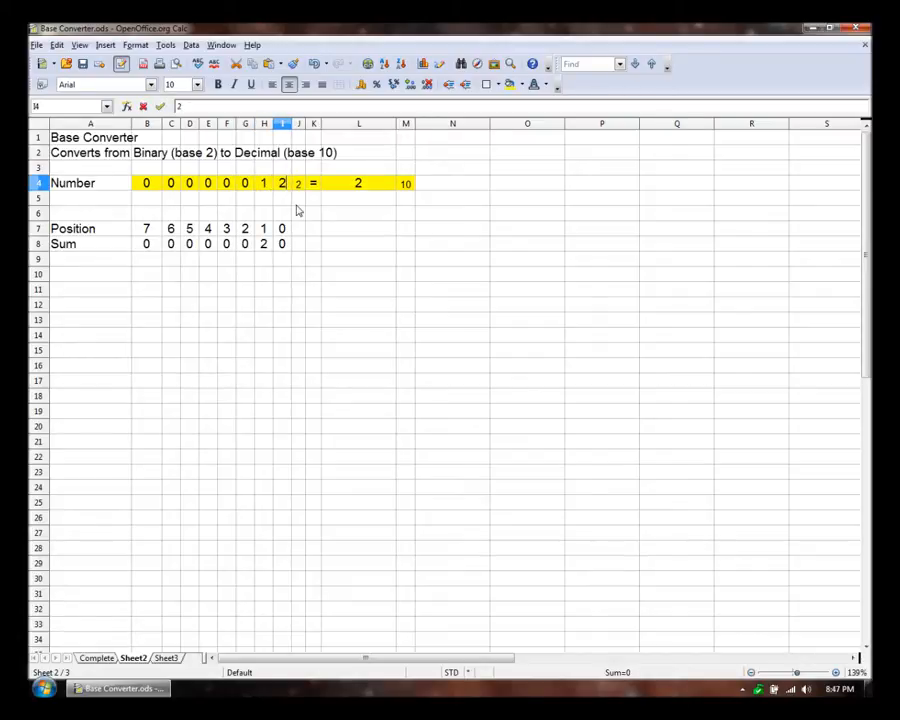
type("0")
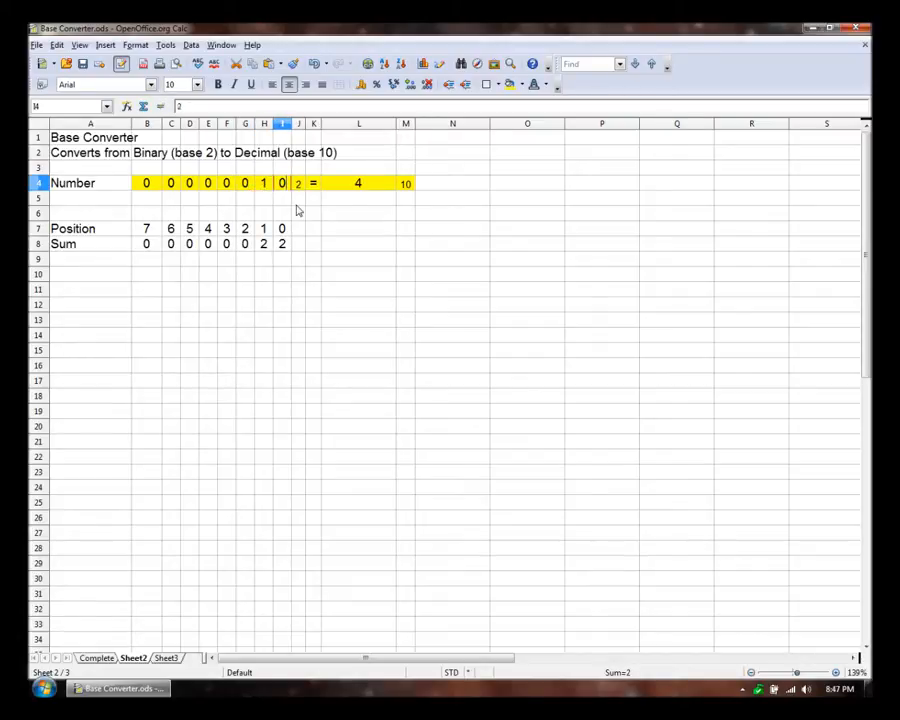
left_click(280, 244)
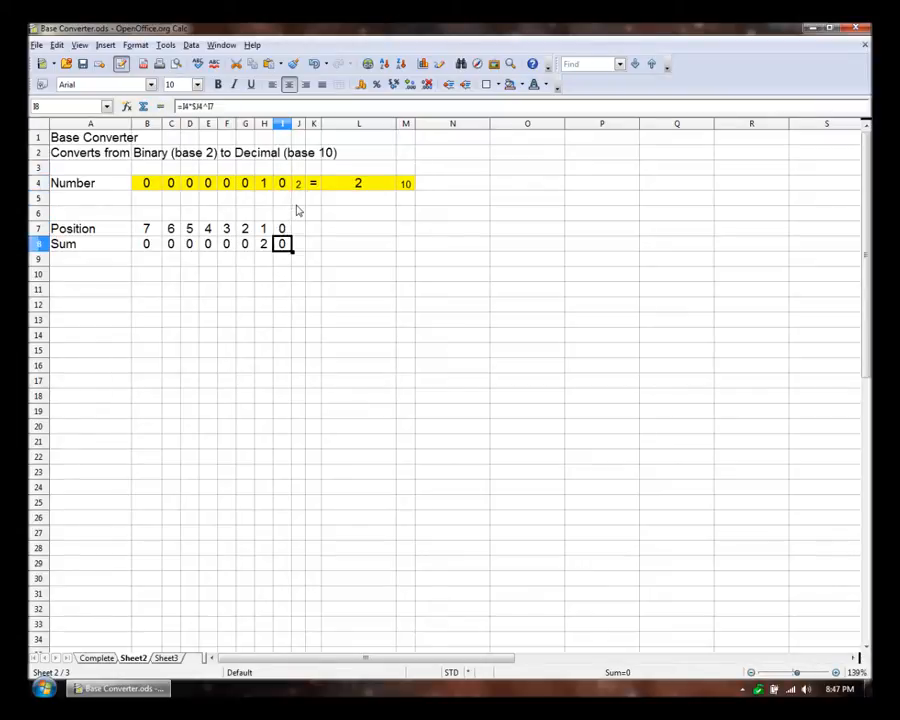
left_click(282, 260)
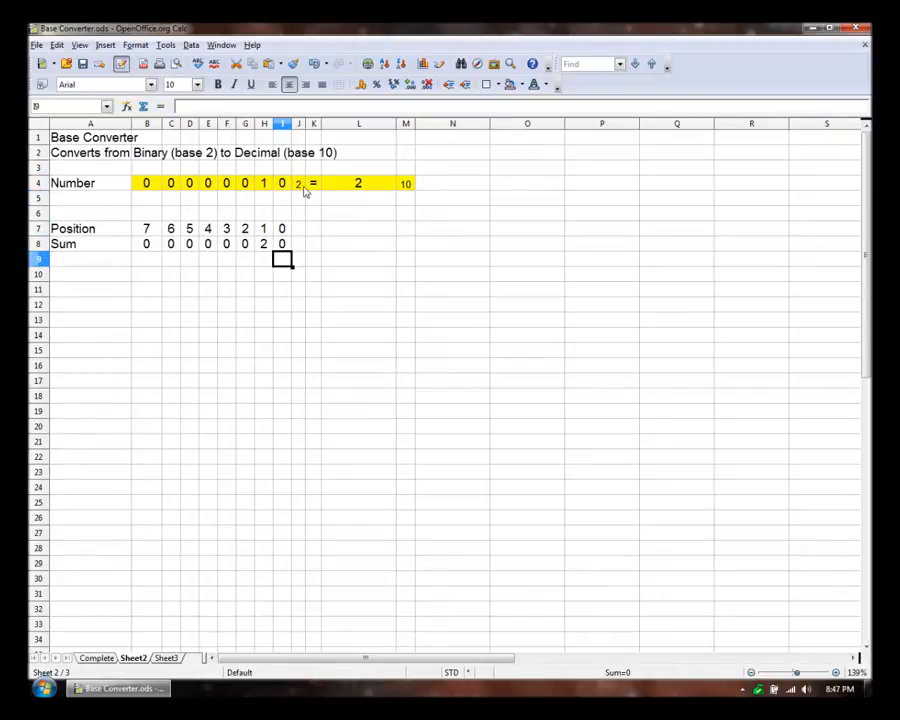
Change the A2 description to 'Converts from X-nary (base X) to Decimal (base 10)'.
left_click(76, 152)
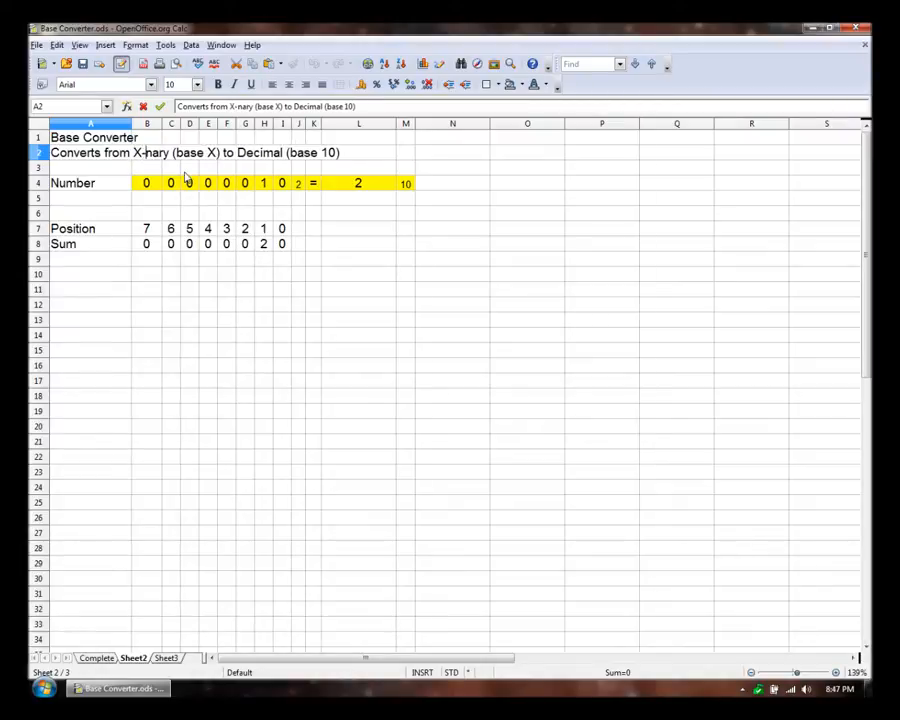
left_click(76, 168)
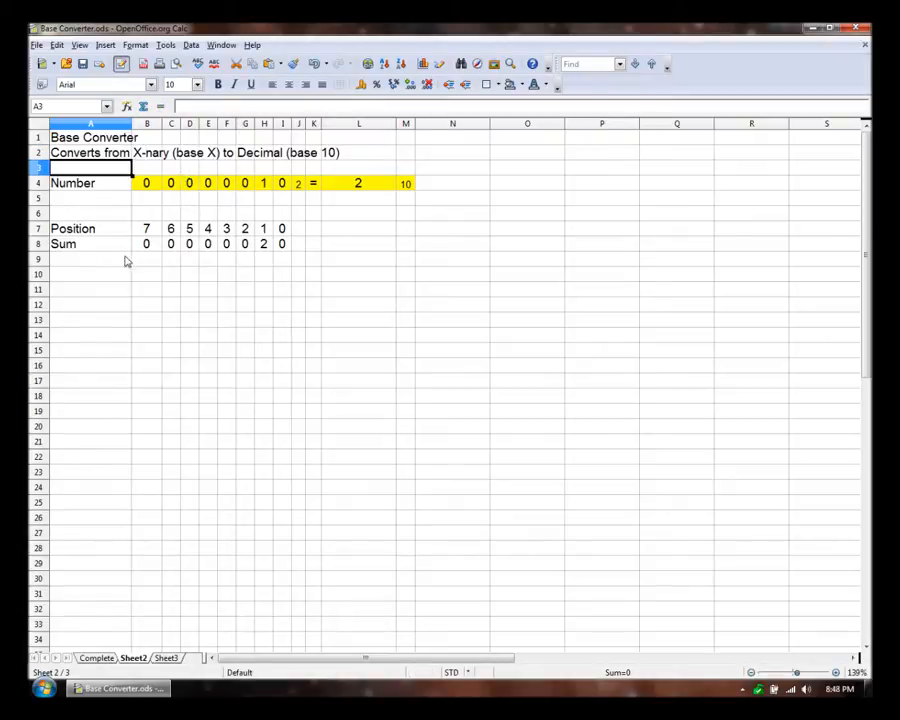